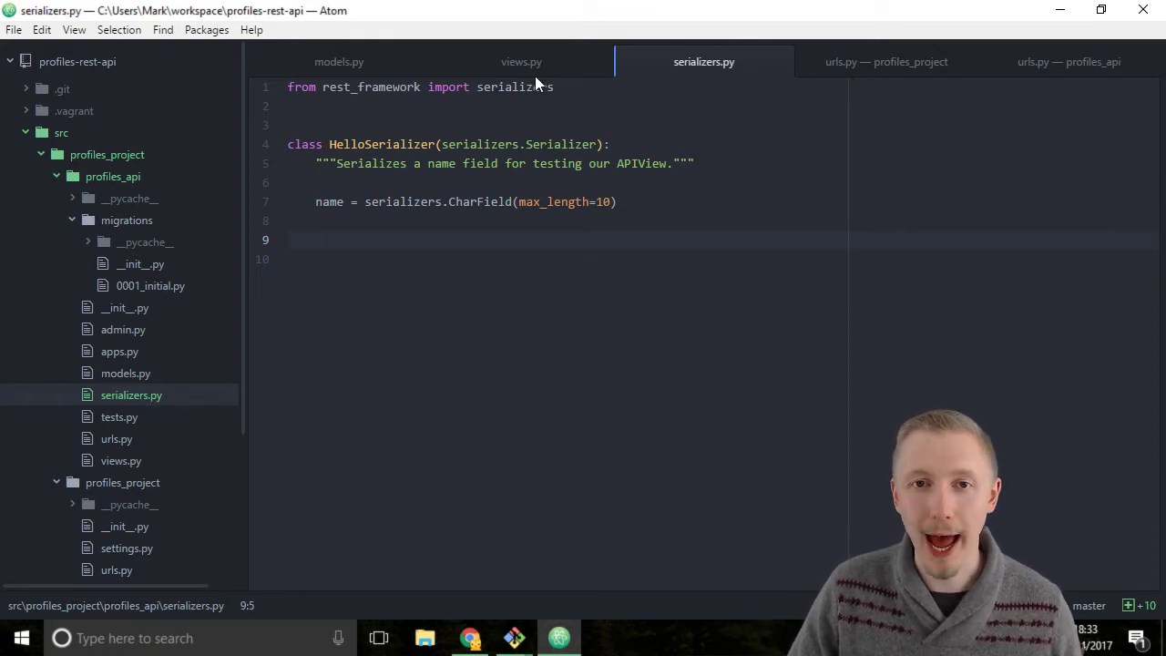
- In views.py, add 'from . import serializers' below the rest_framework imports
click(520, 61)
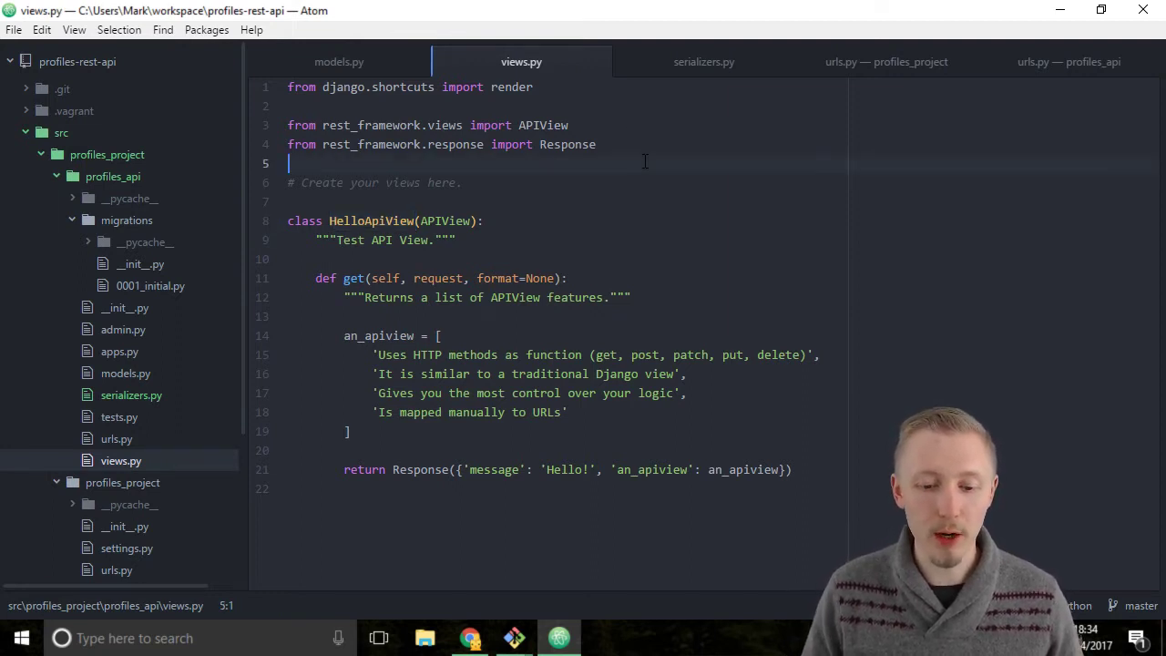
key(Enter)
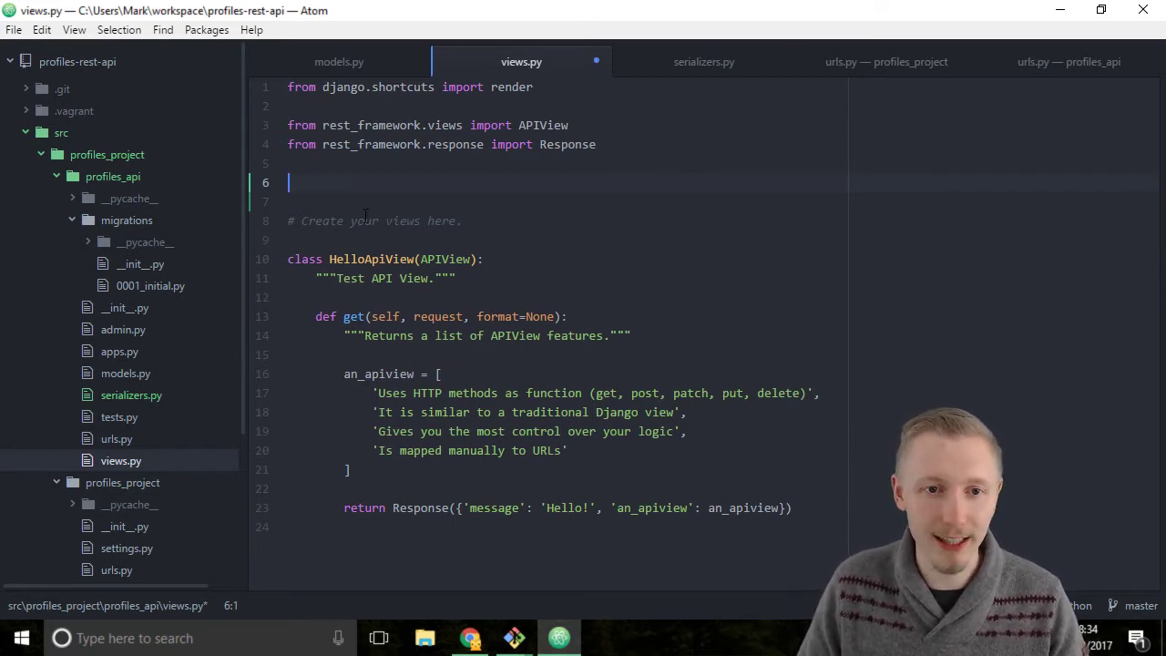
text(from .)
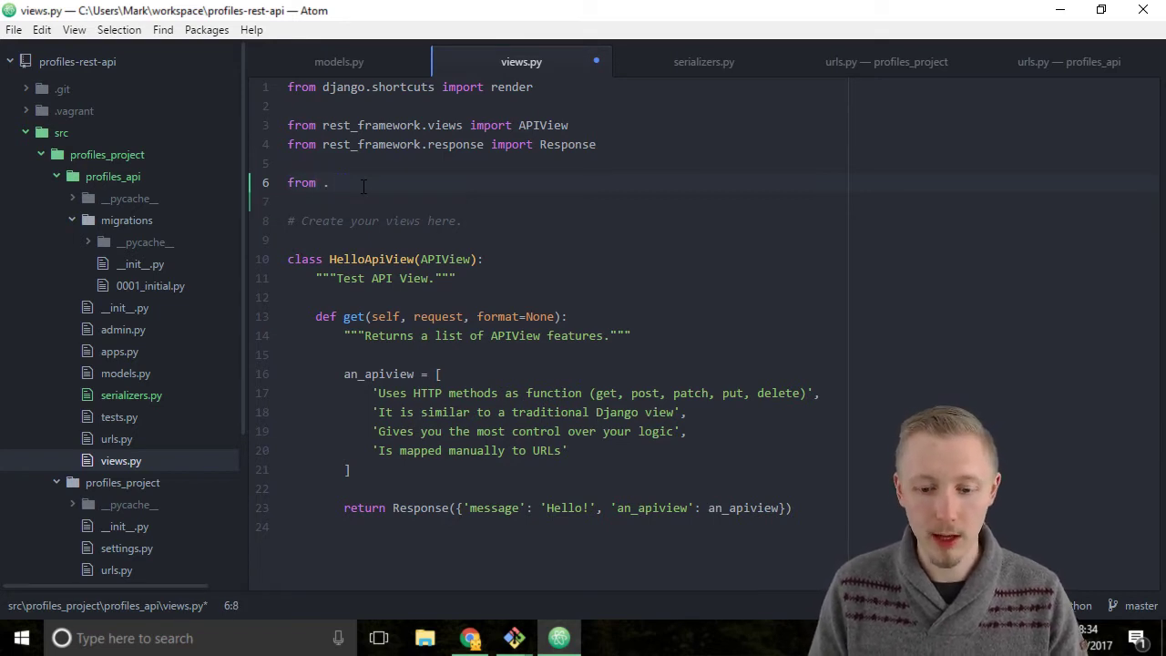
text(import serial)
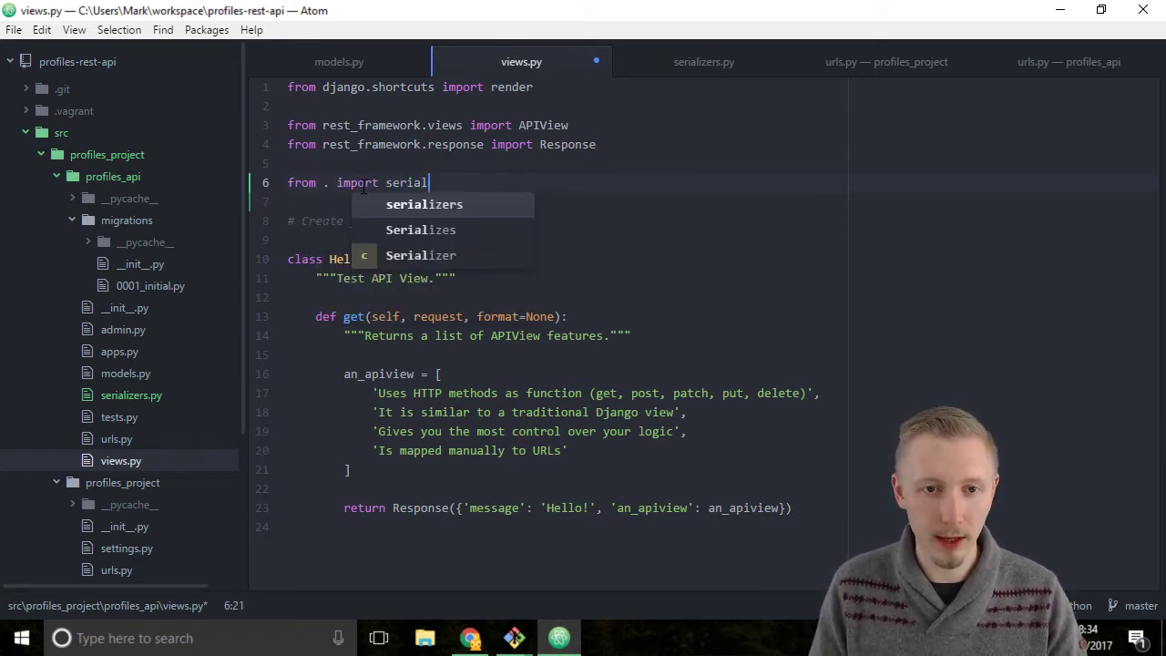
key(Tab)
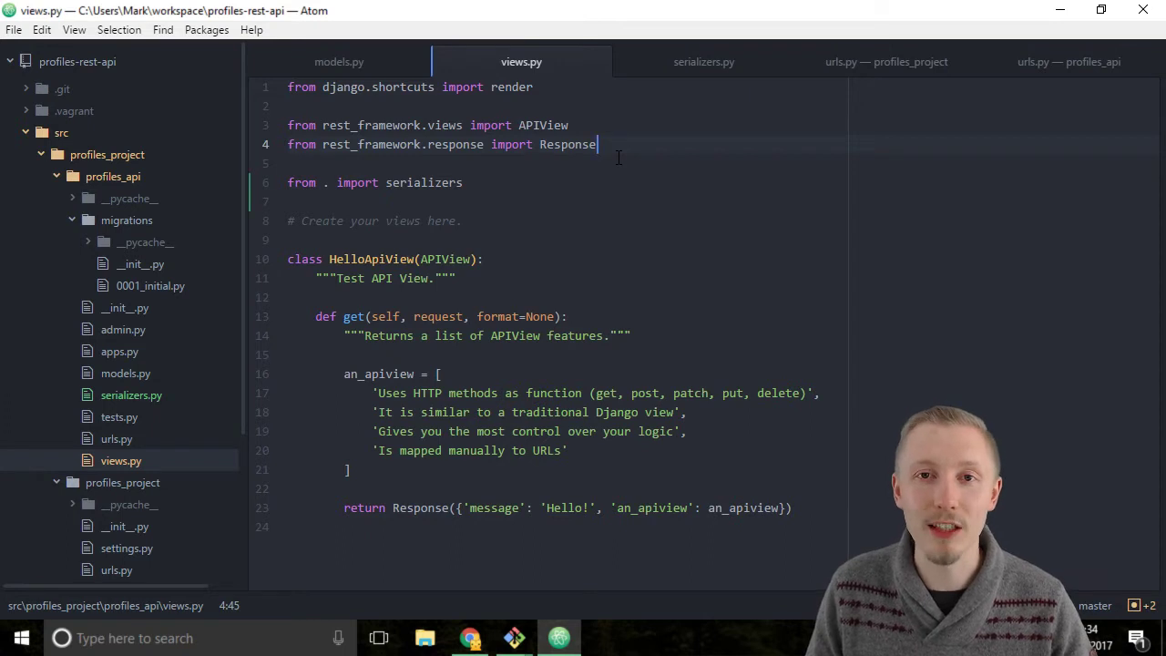
- Add 'from rest_framework import status' after the Response import and save views.py
key(Enter)
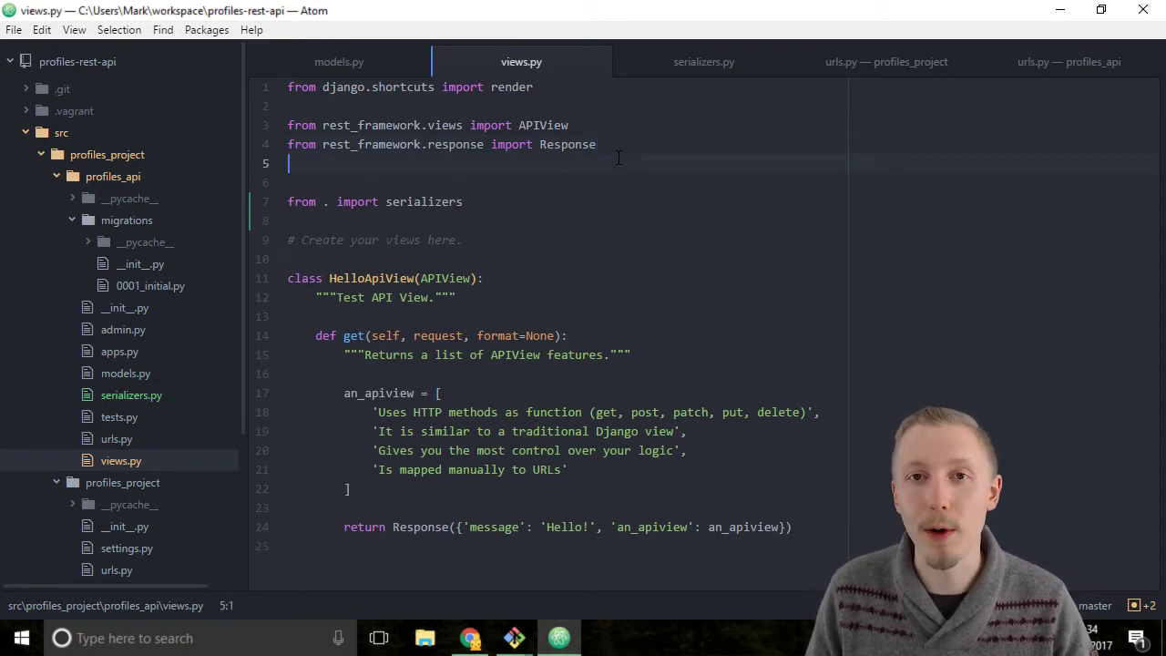
text(from r)
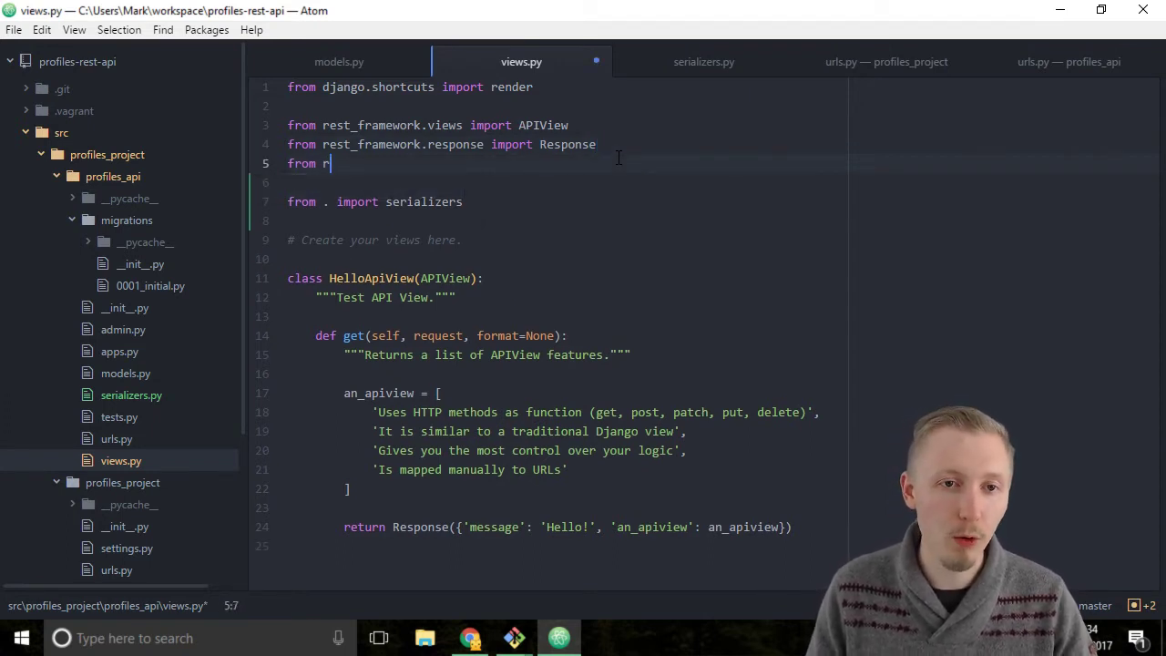
text(est_framework)
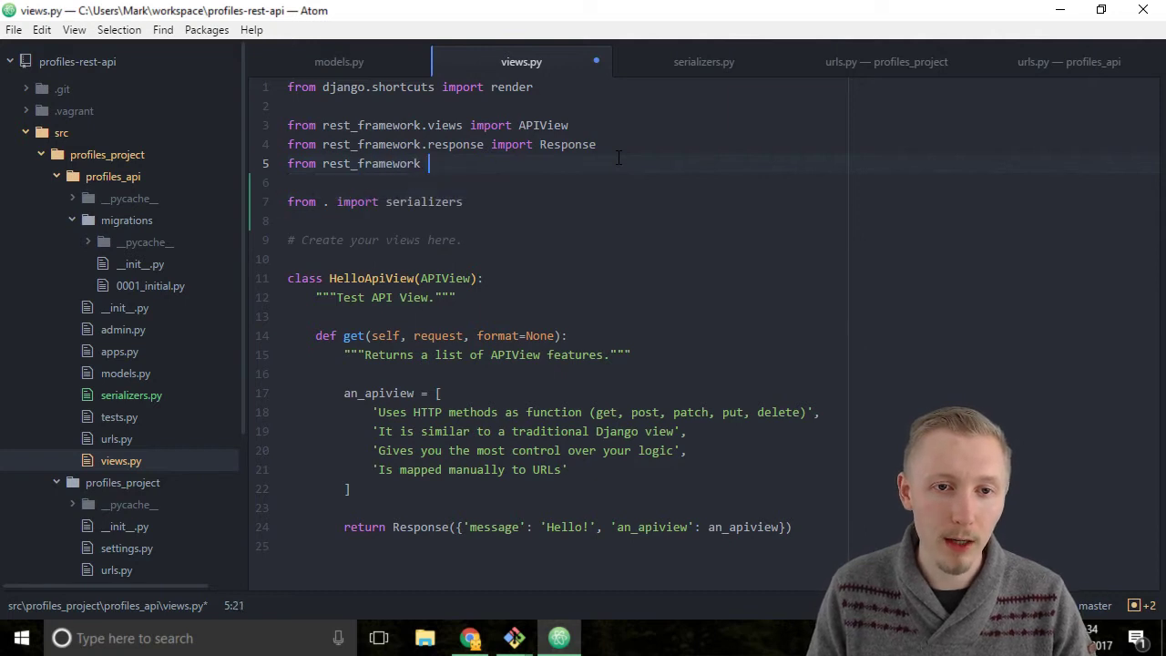
text(import status)
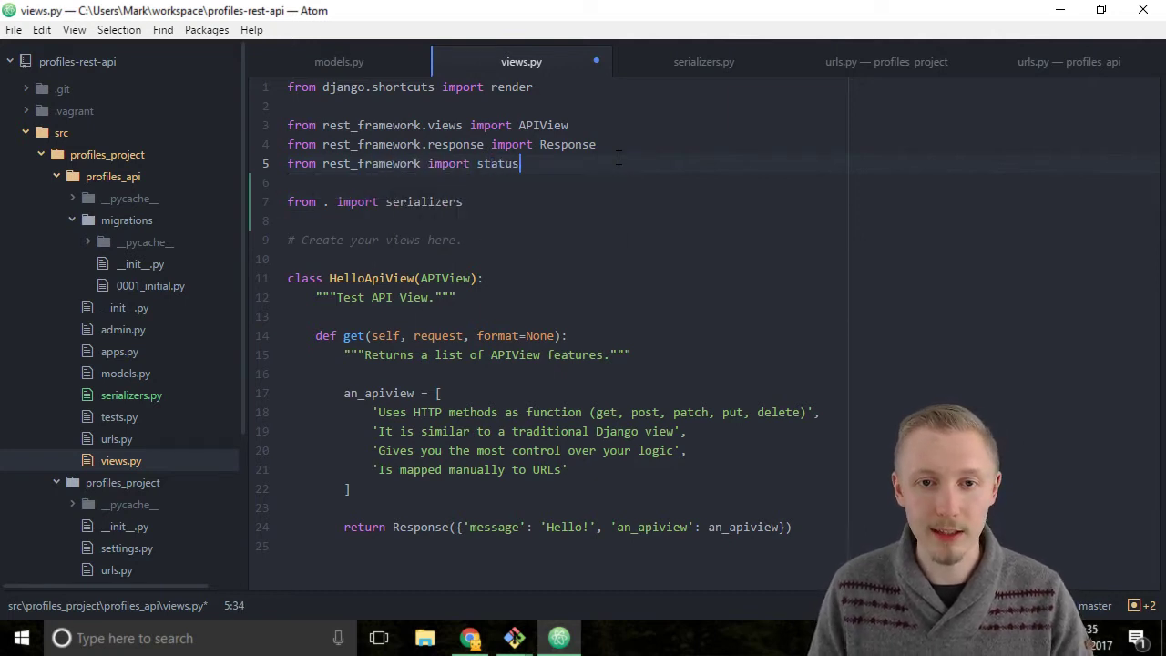
key(ctrl+s)
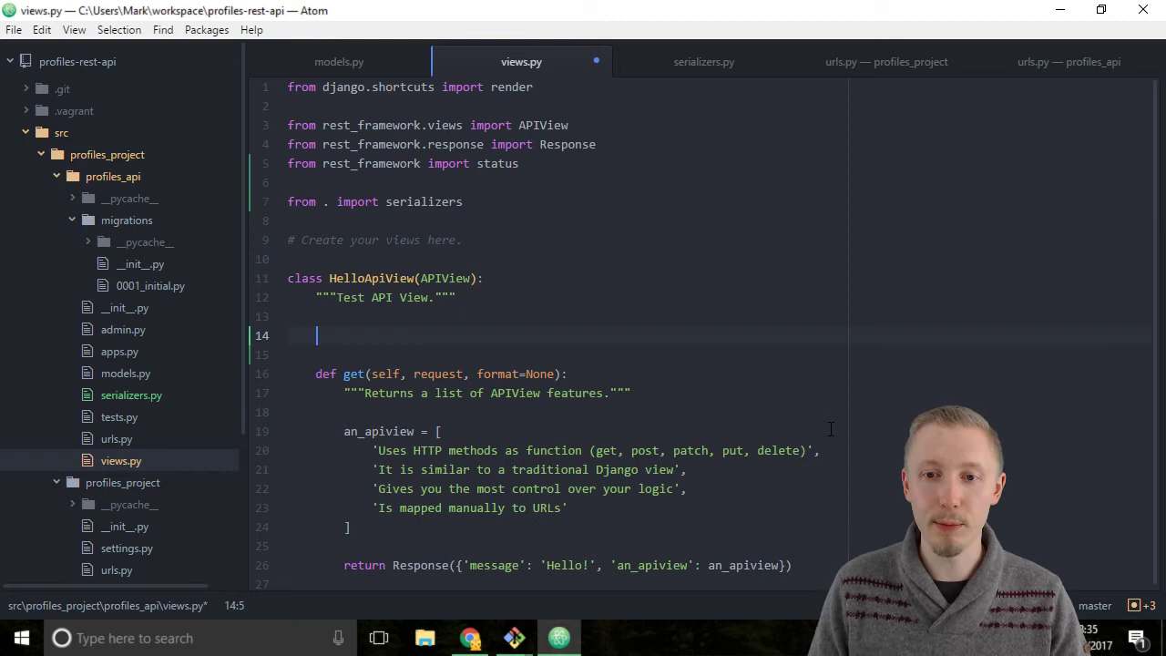
- Set serializer_class = serializers.HelloSerializer, checking its definition in serializers.py
text(serializer_cl)
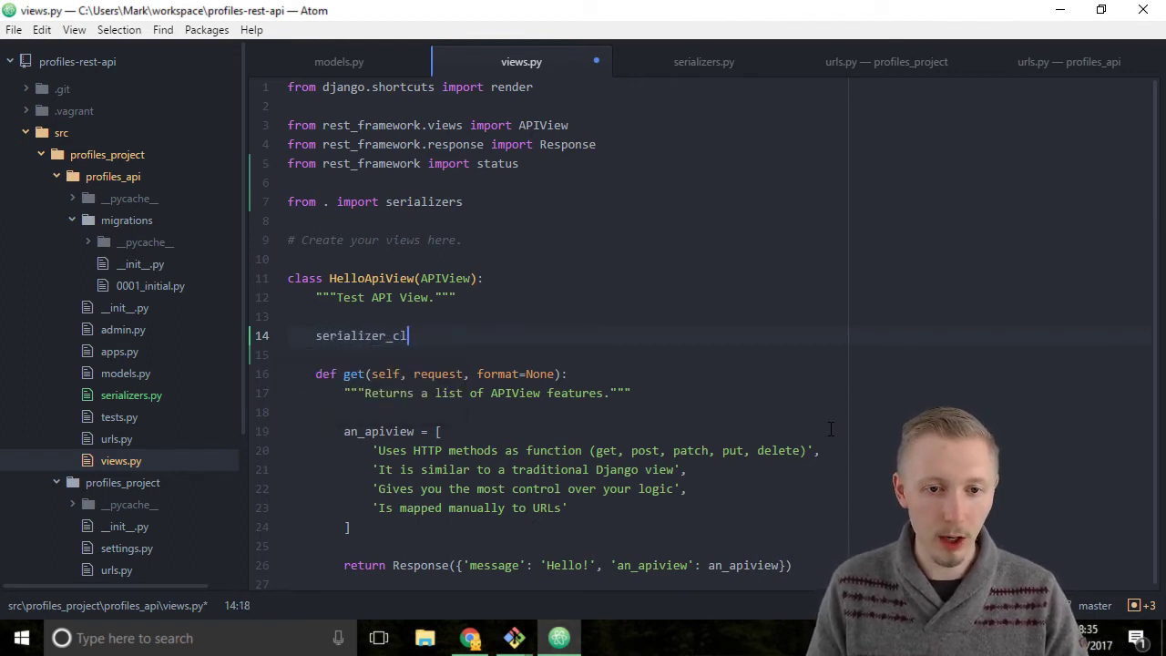
text(ass =)
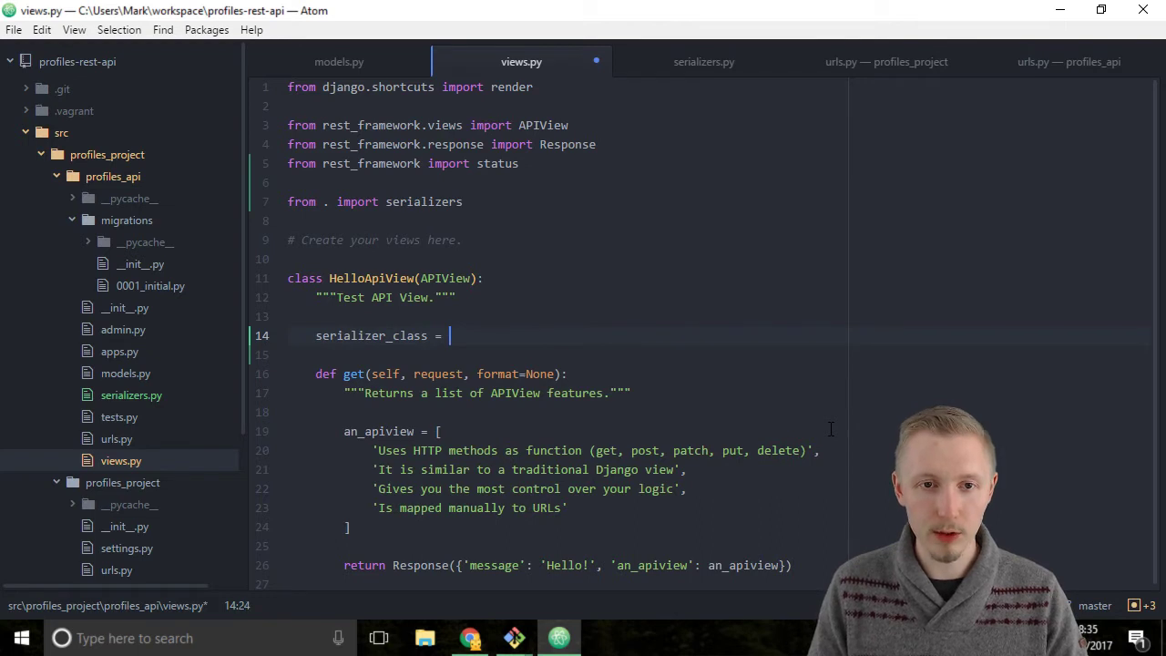
text(serializers)
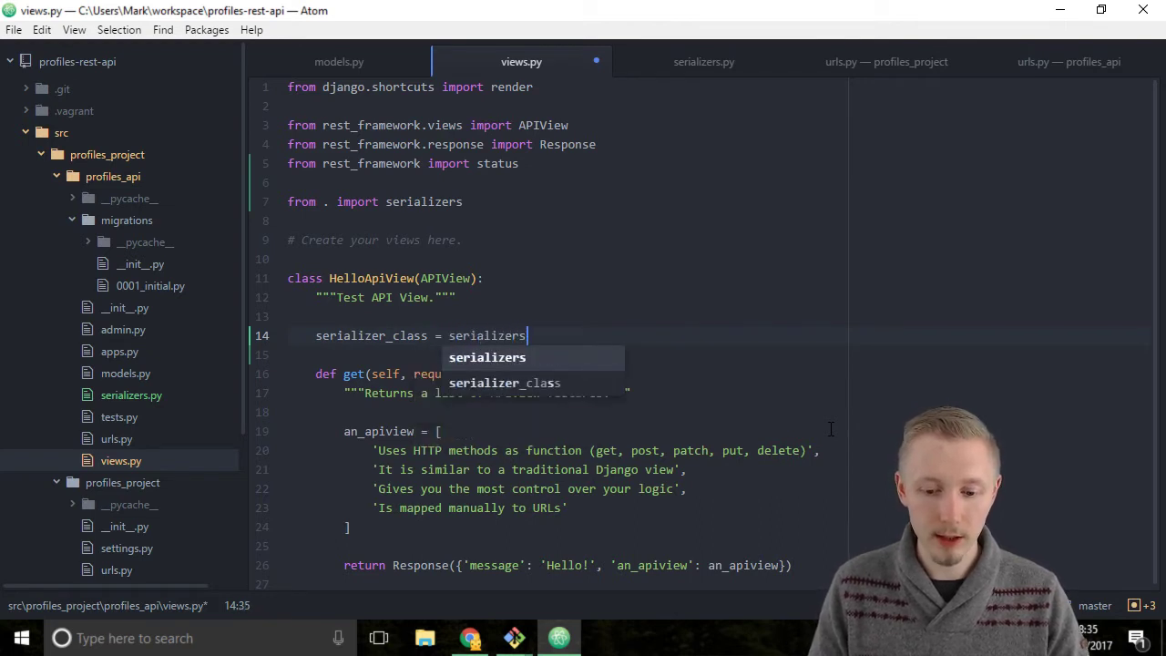
text(.HelloSer)
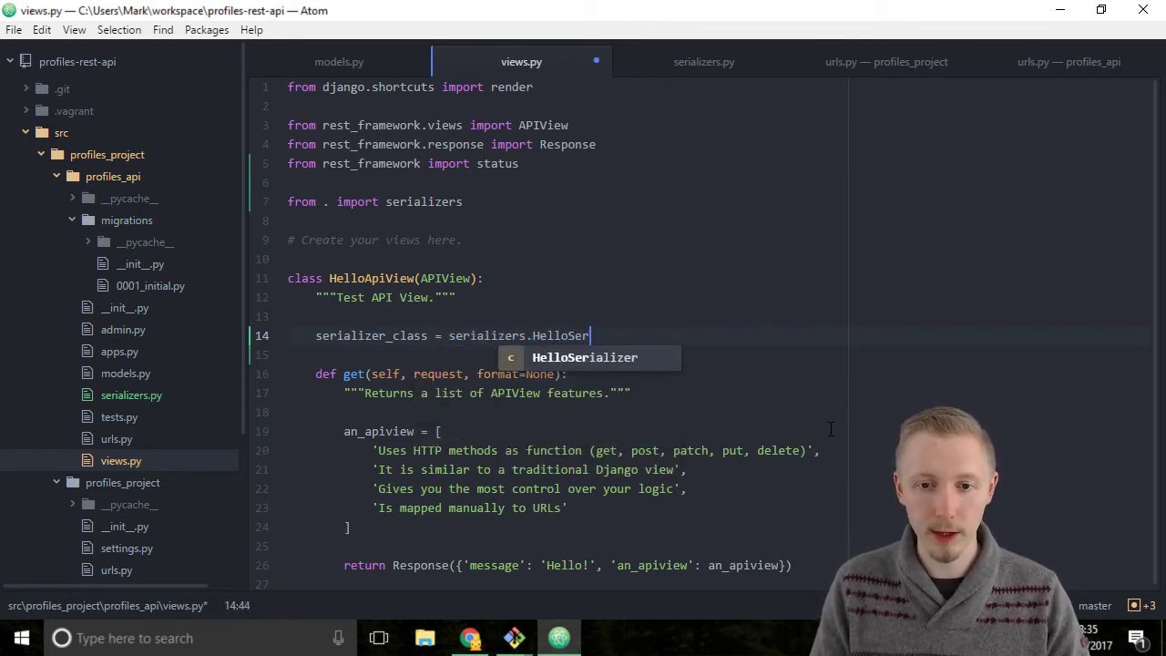
key(Enter)
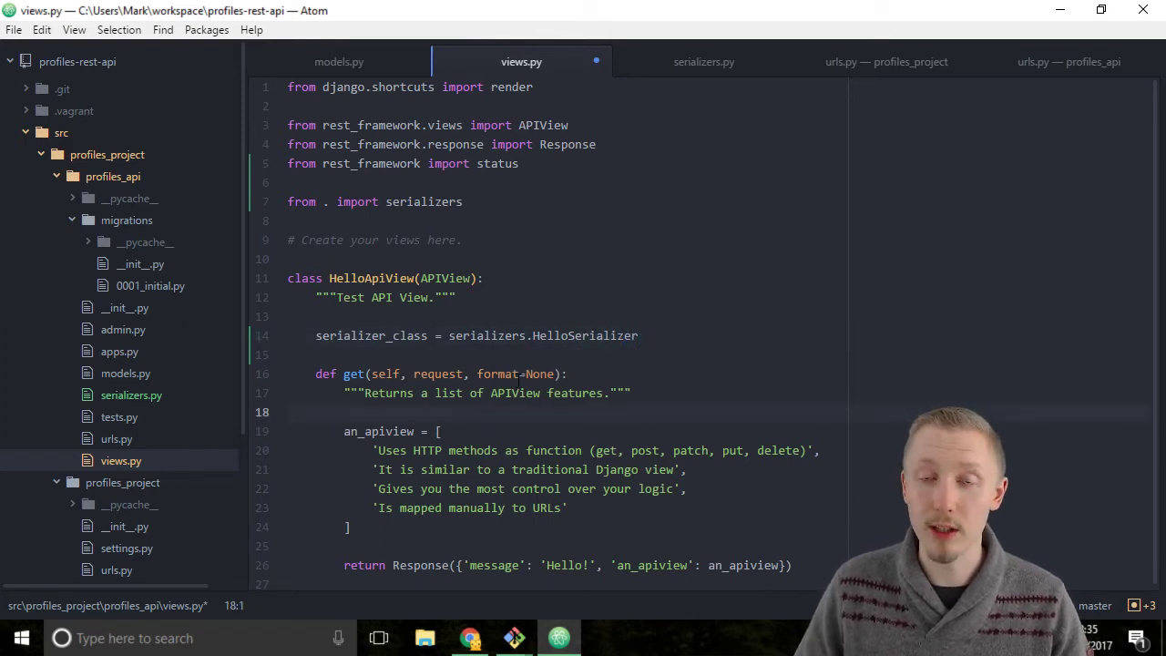
double_click(370, 335)
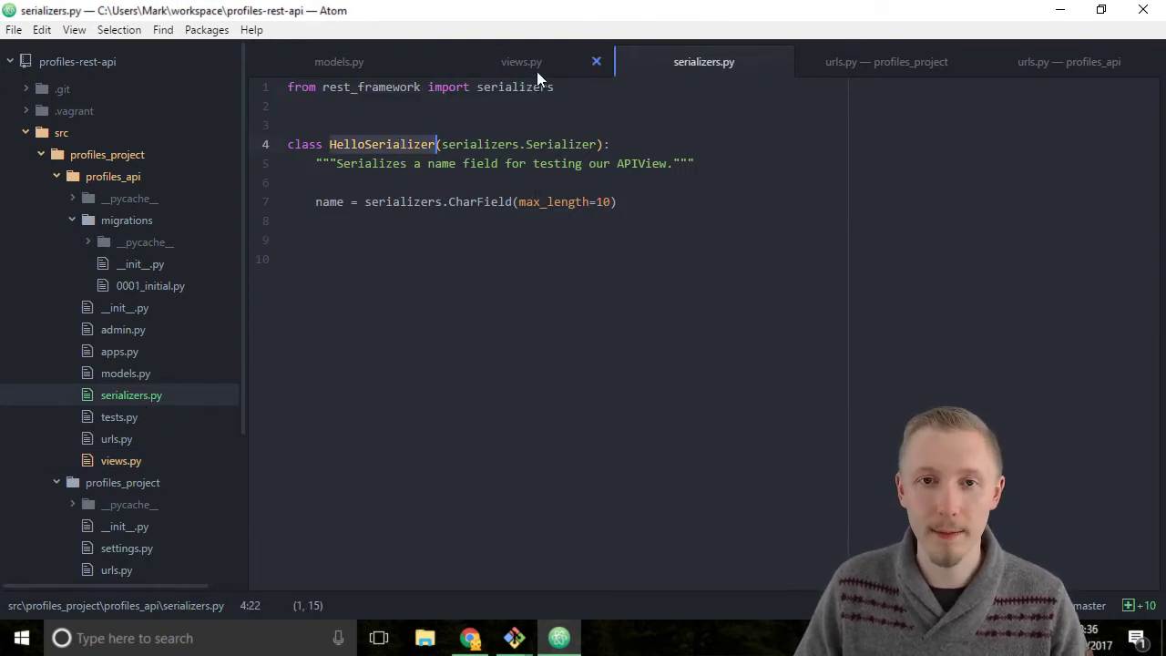
click(521, 61)
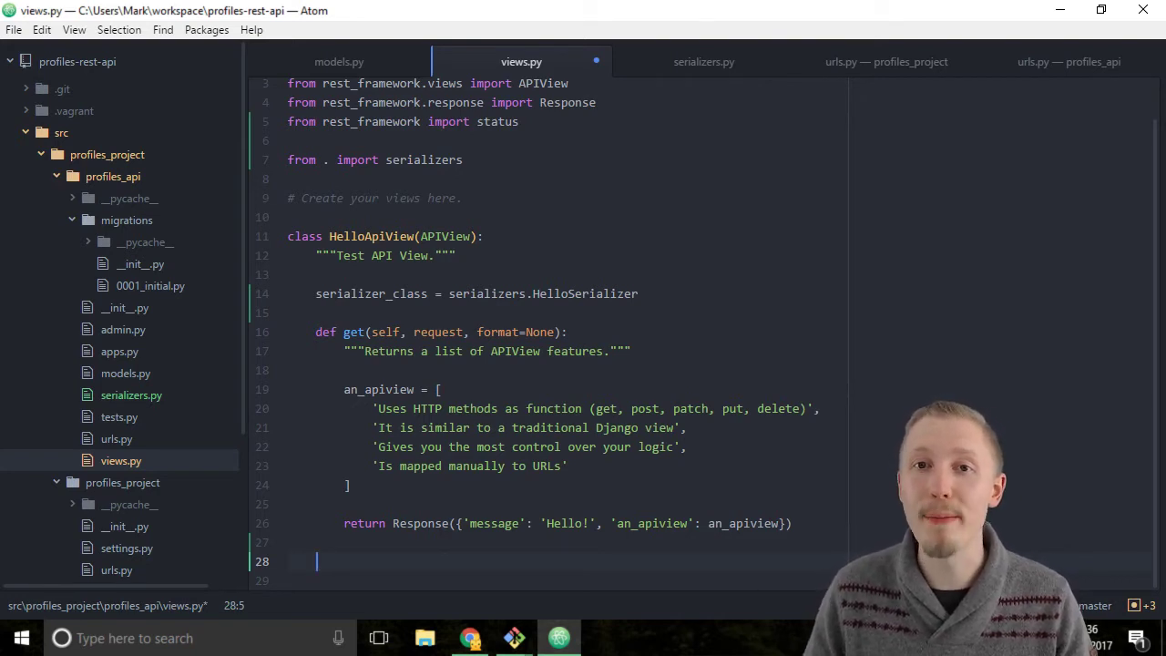
- Define post(self, request) with the docstring 'Create a hello message with our name.'
text(def)
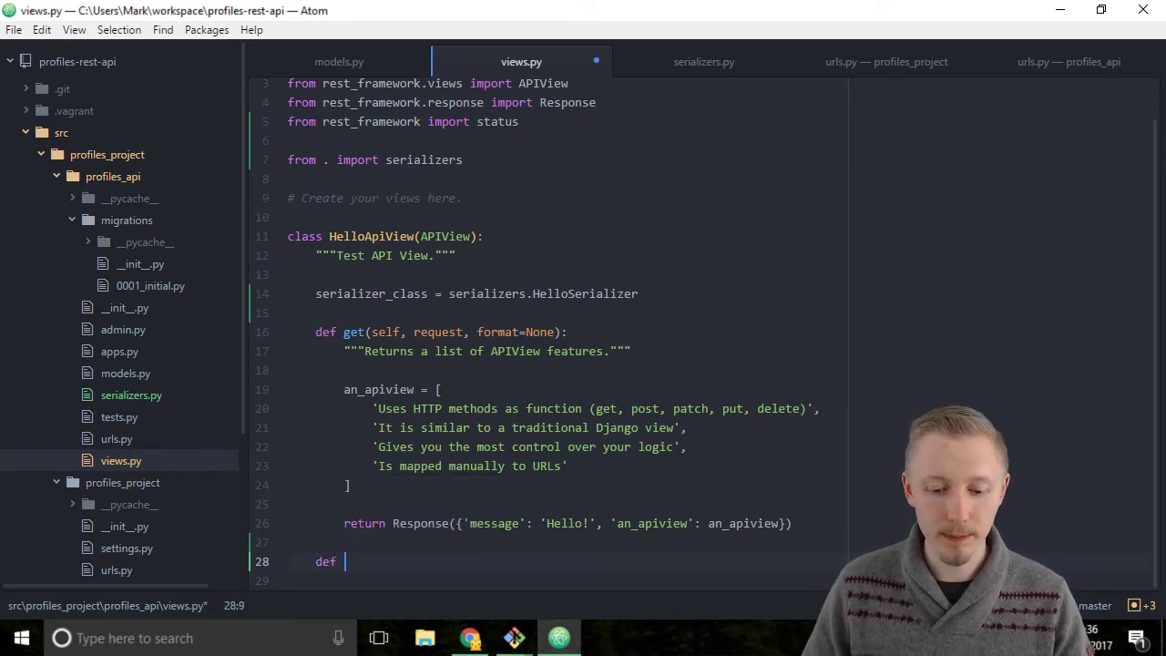
text(post())
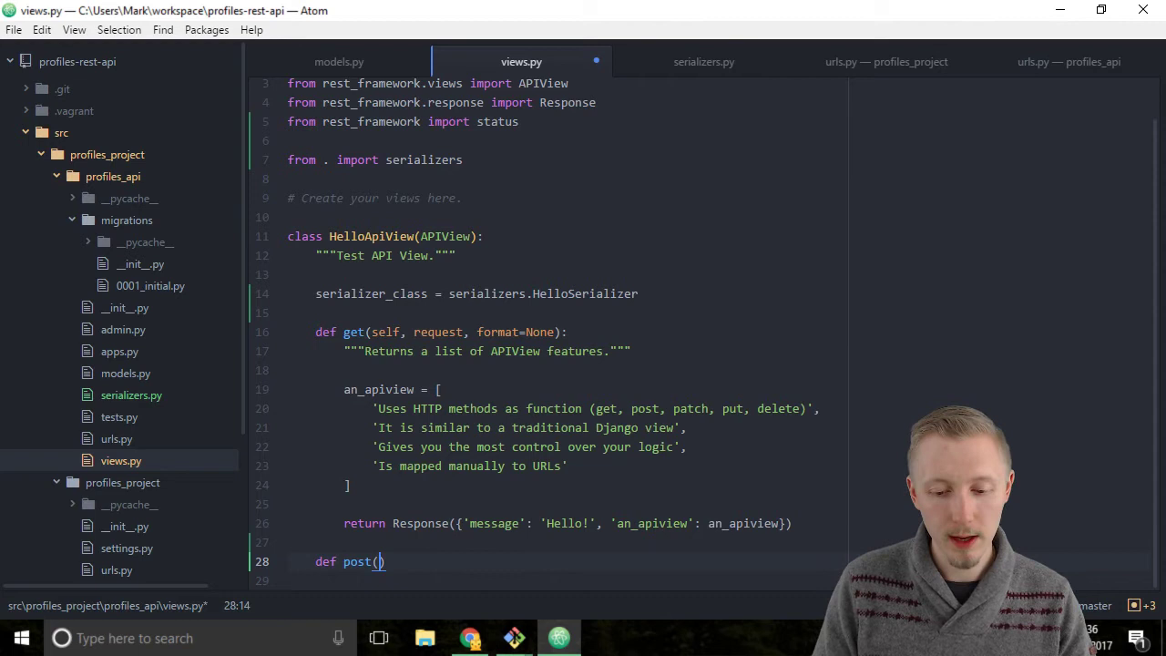
text(s)
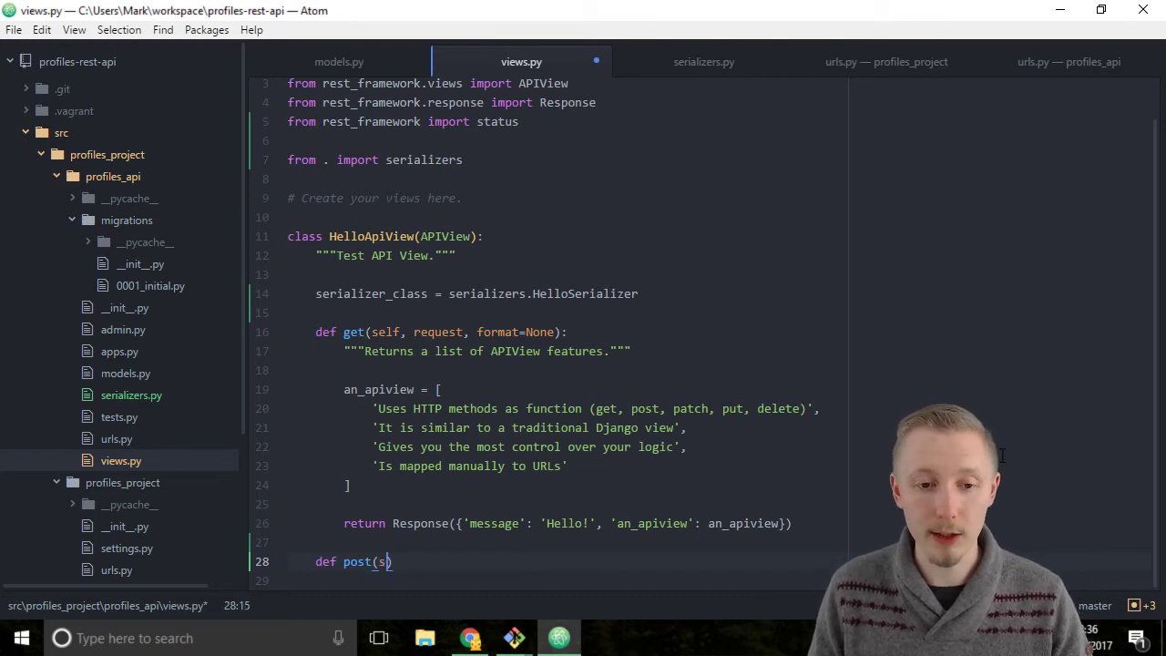
text(elf, request)
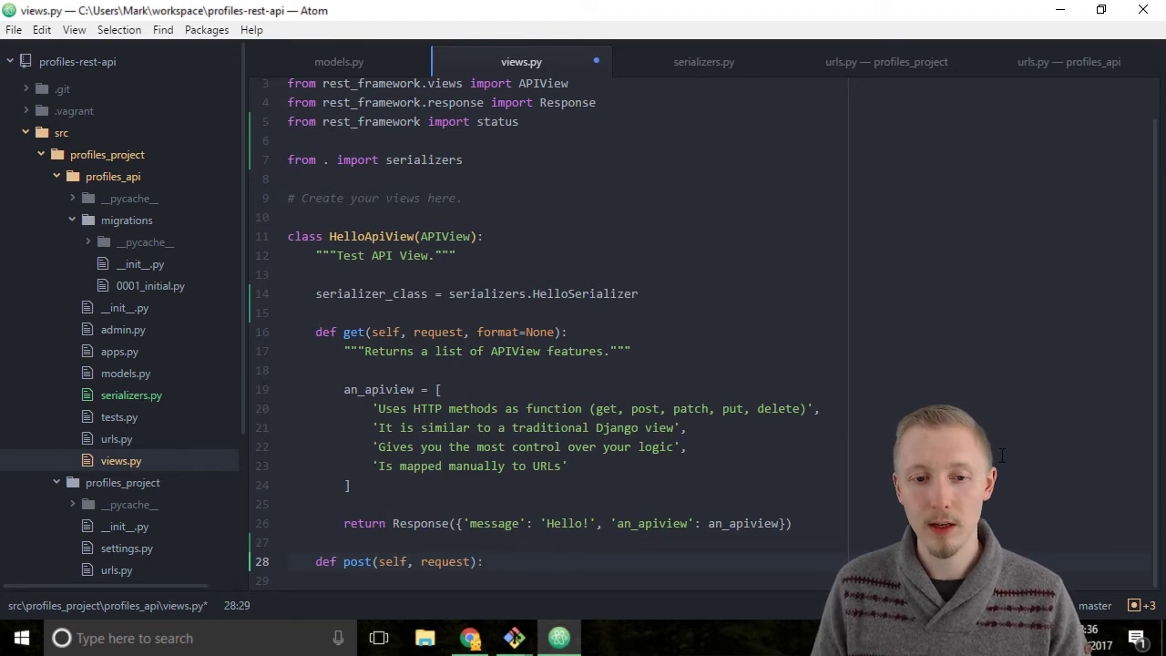
text(""")
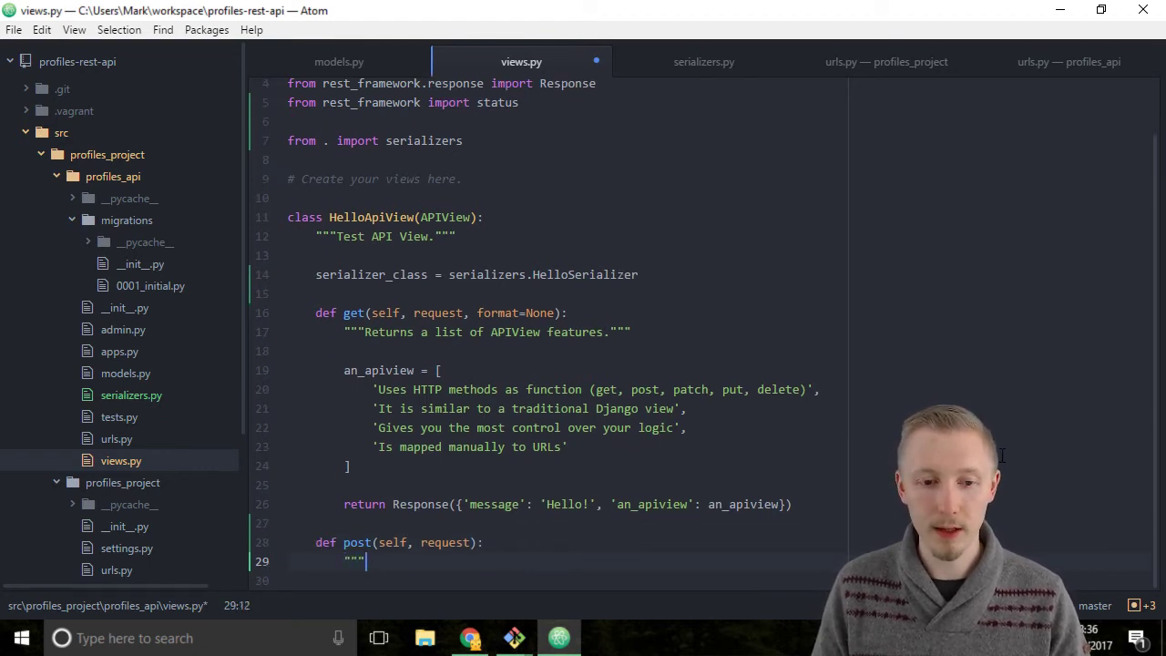
text(Create)
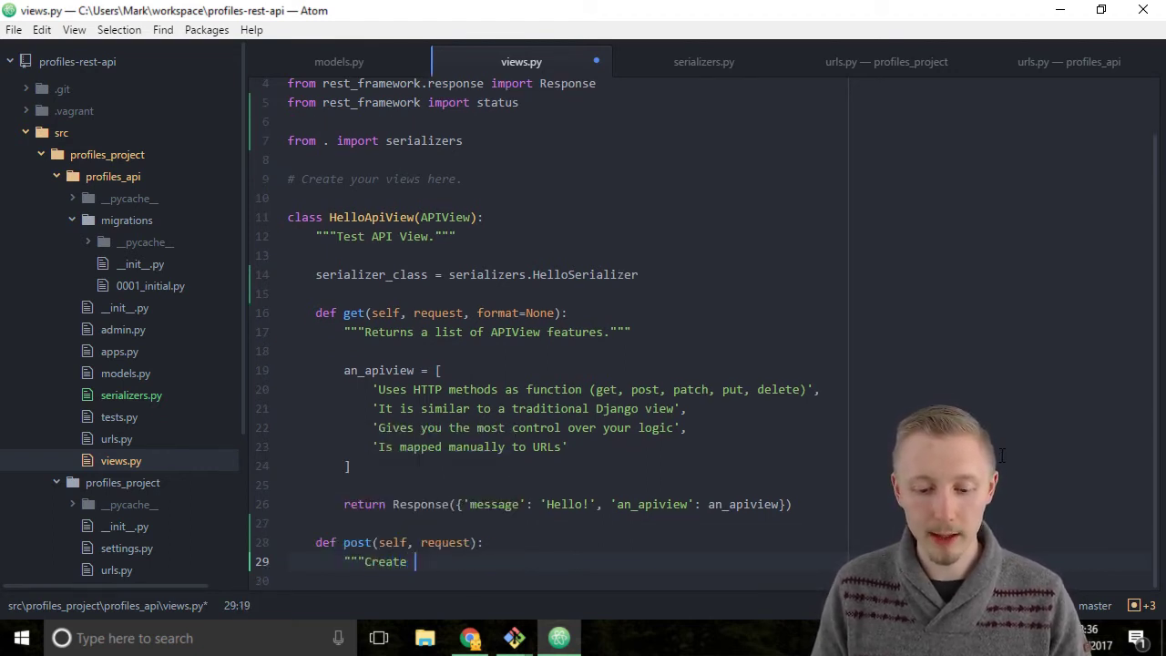
text(a hello message)
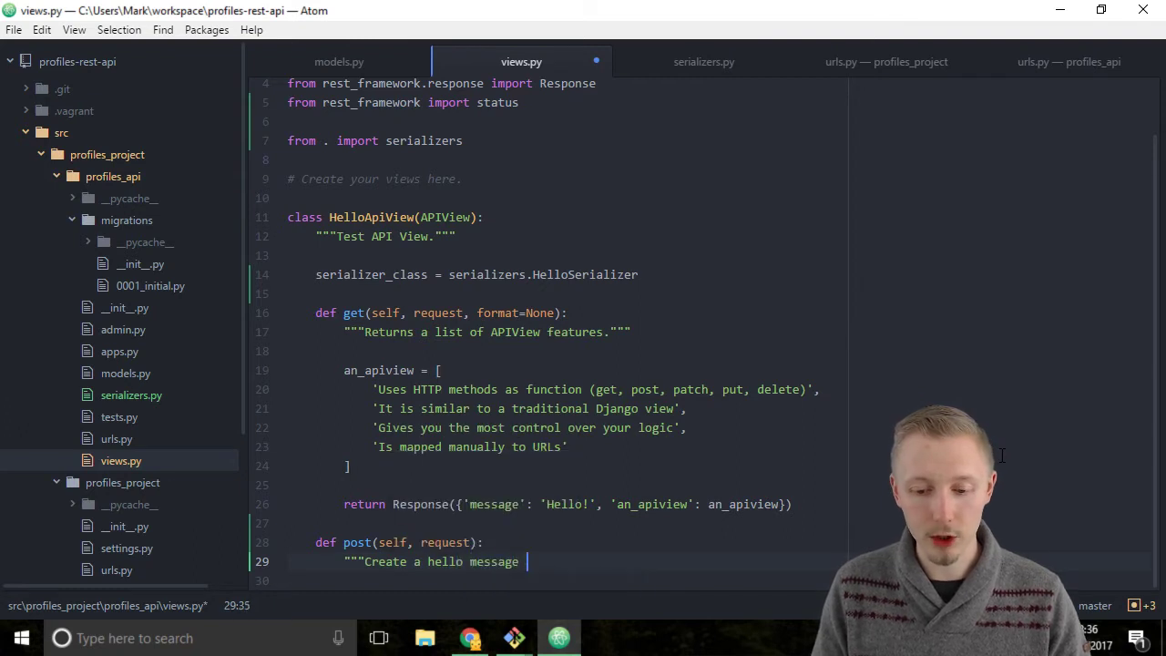
text(with our name."")
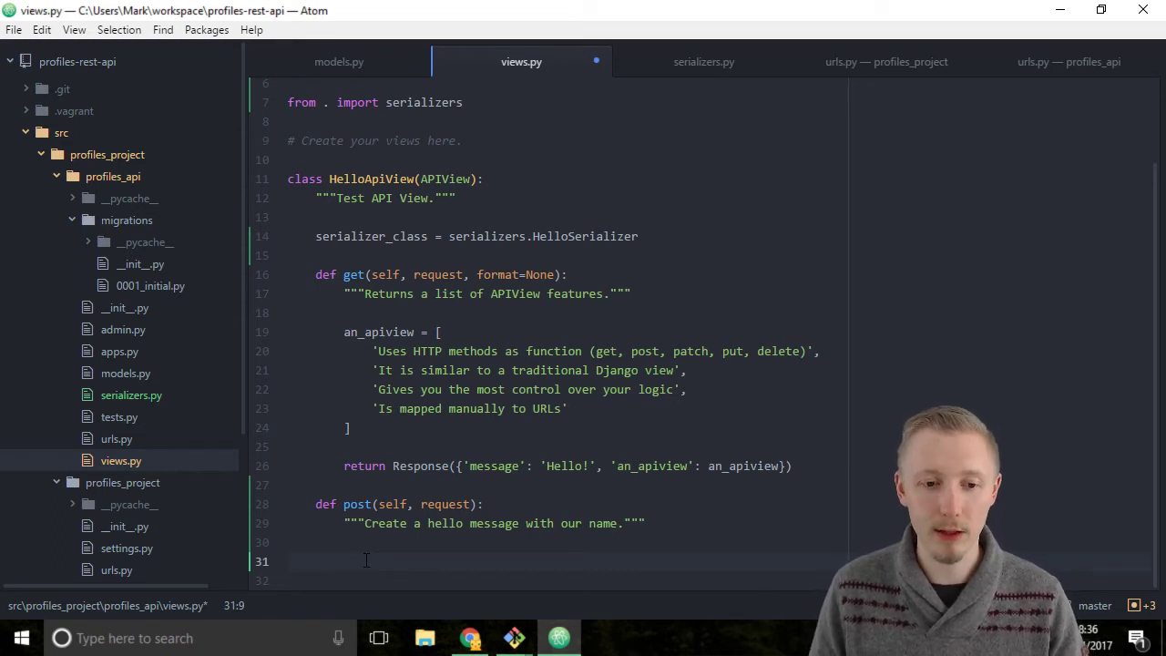
- Create serializer = serializers.HelloSerializer(data=request.data) in the post method
text(serializer = serializers.H)
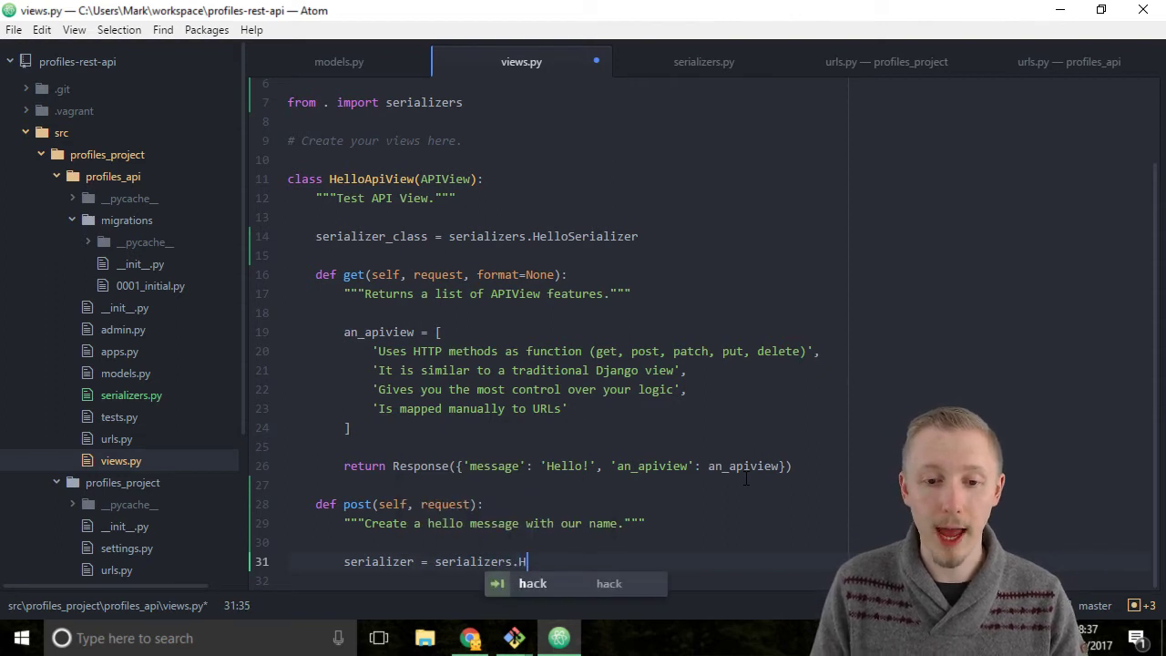
text(elloSerialize)
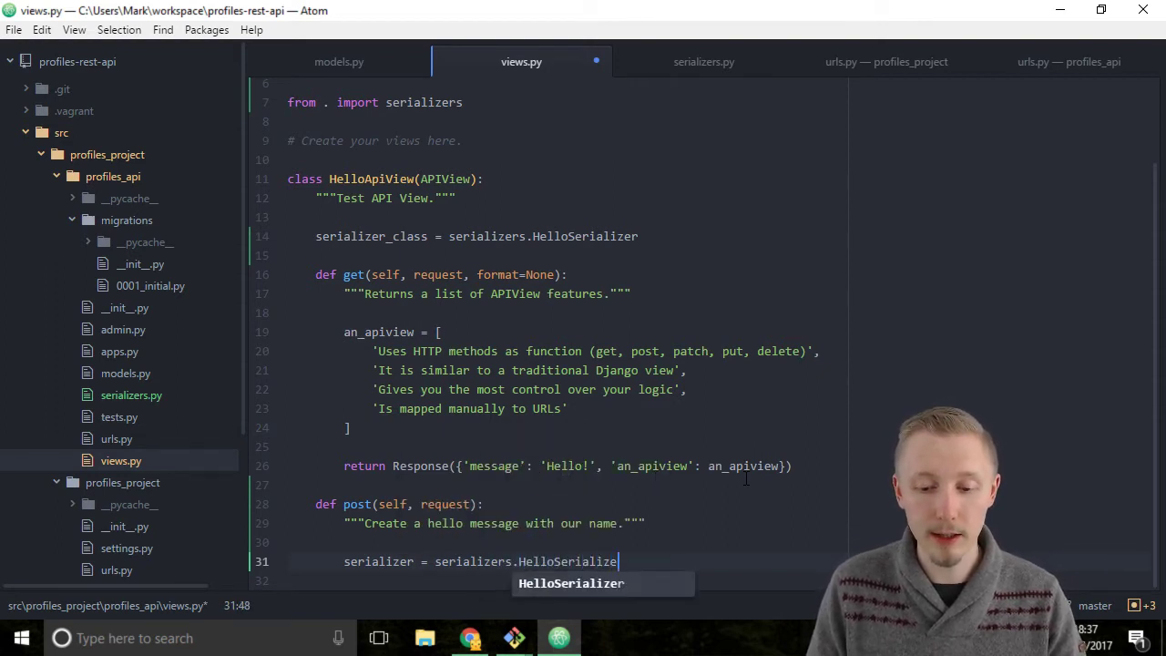
text(())
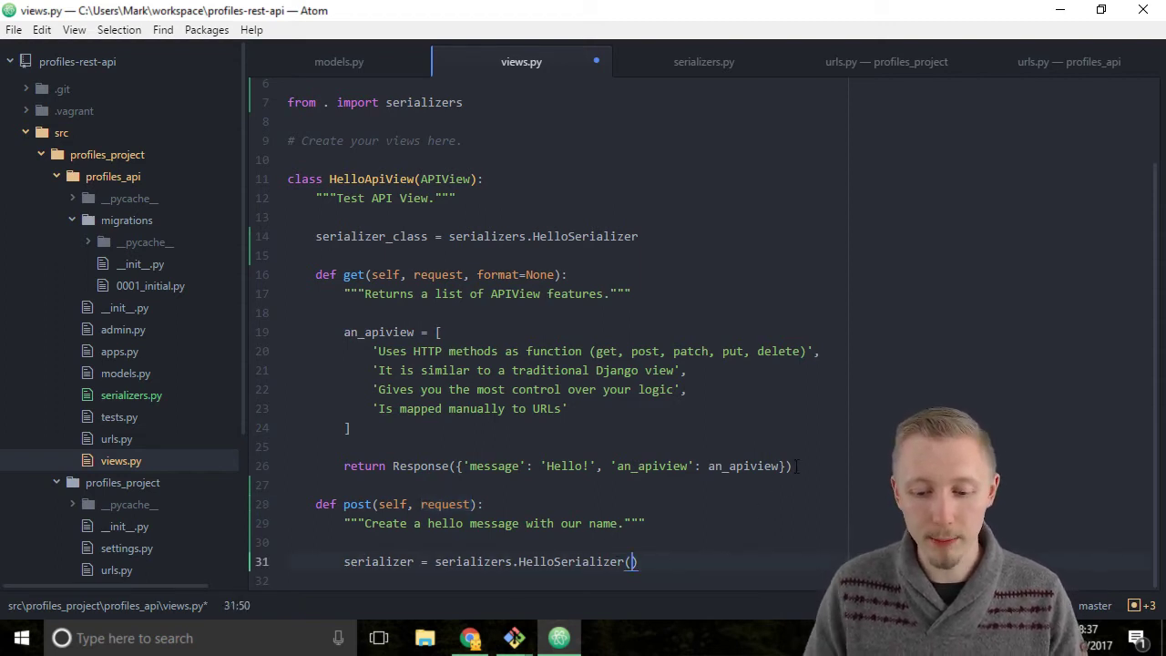
text(data=request.data)
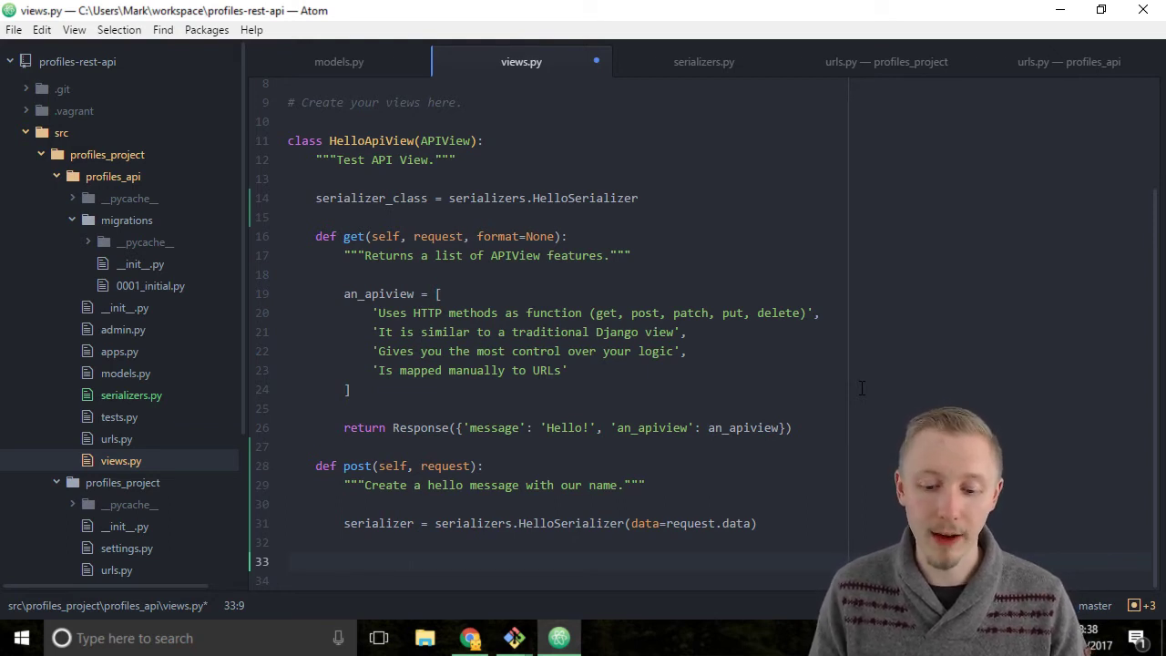
- Start an 'if serializer.is_valid():' block below it
text(if)
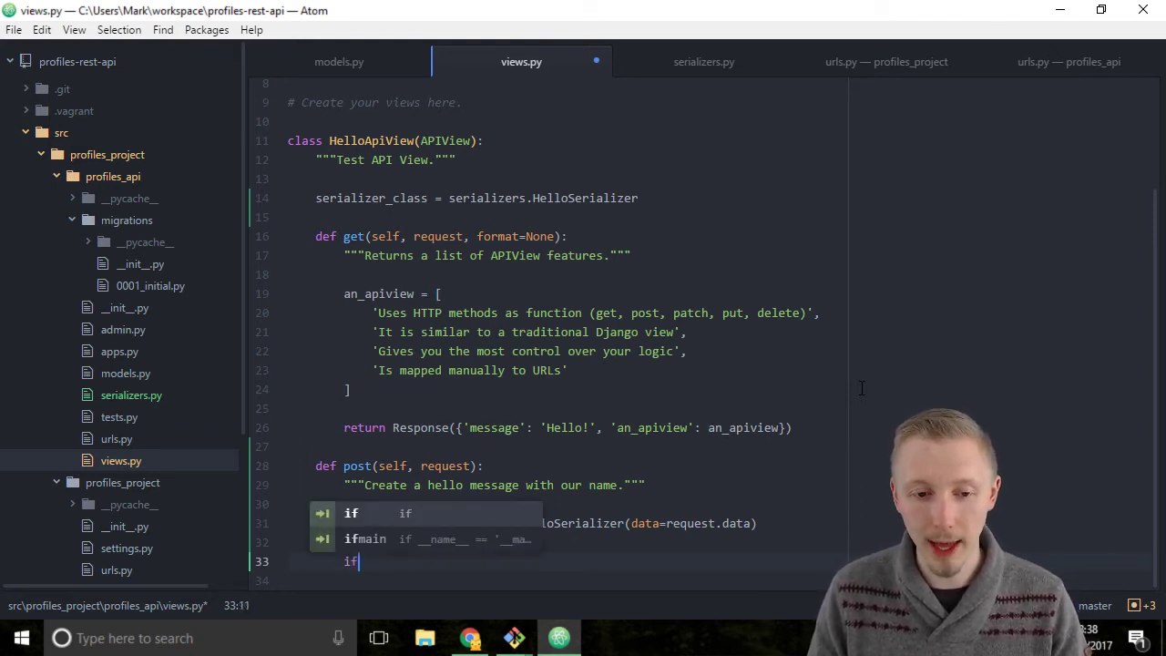
text(serializer)
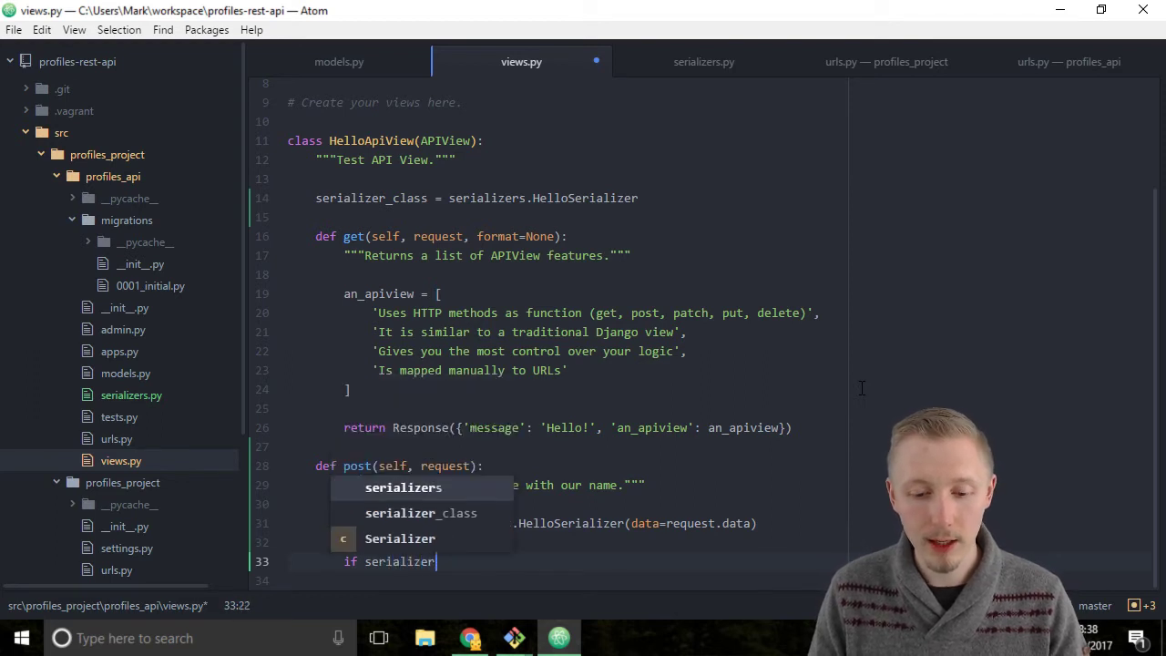
text(.is_valid)
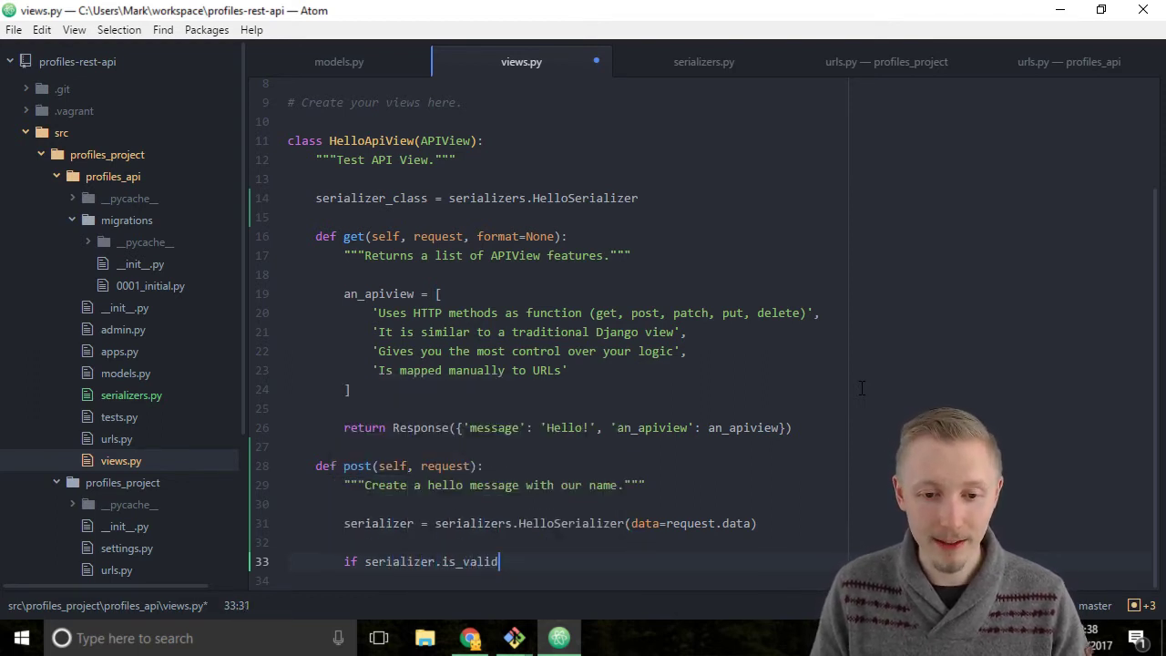
text(():)
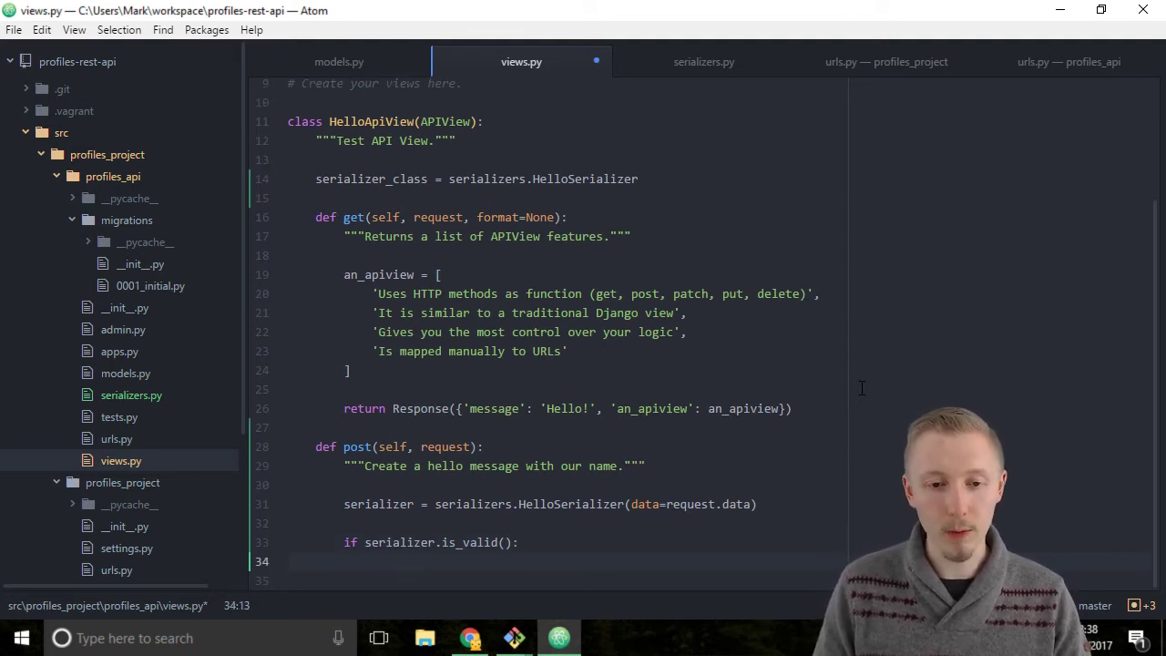
- Assign name = serializer.data.get('name') inside the is_valid block
text(name)
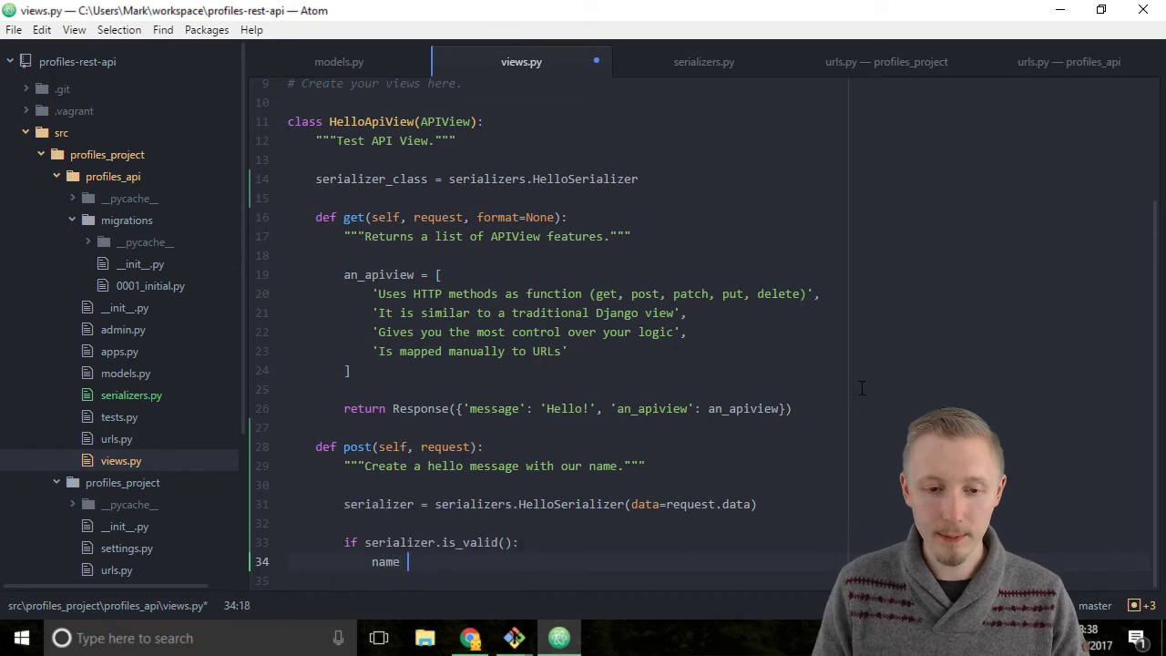
text(= s)
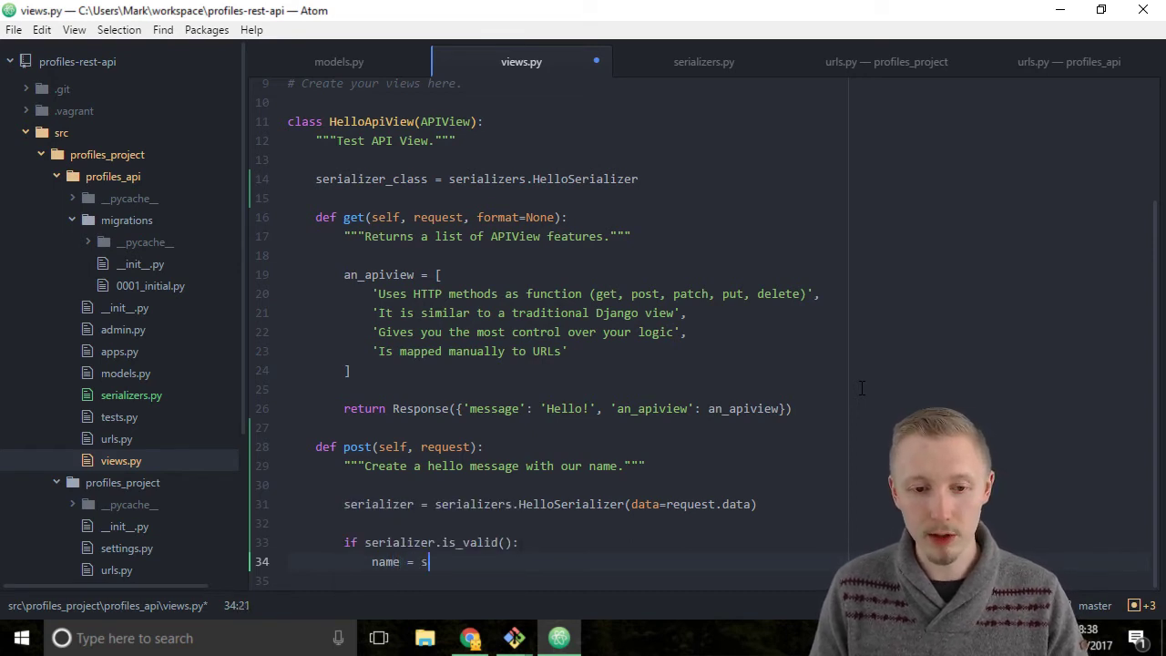
text(erializer.get)
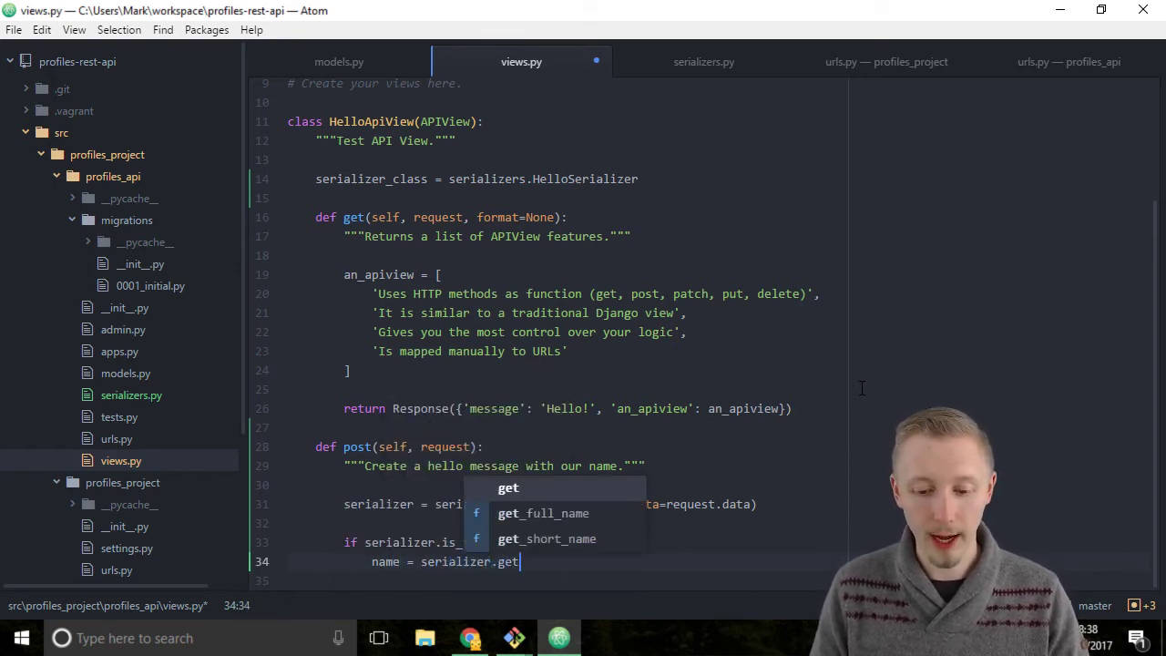
text(.)
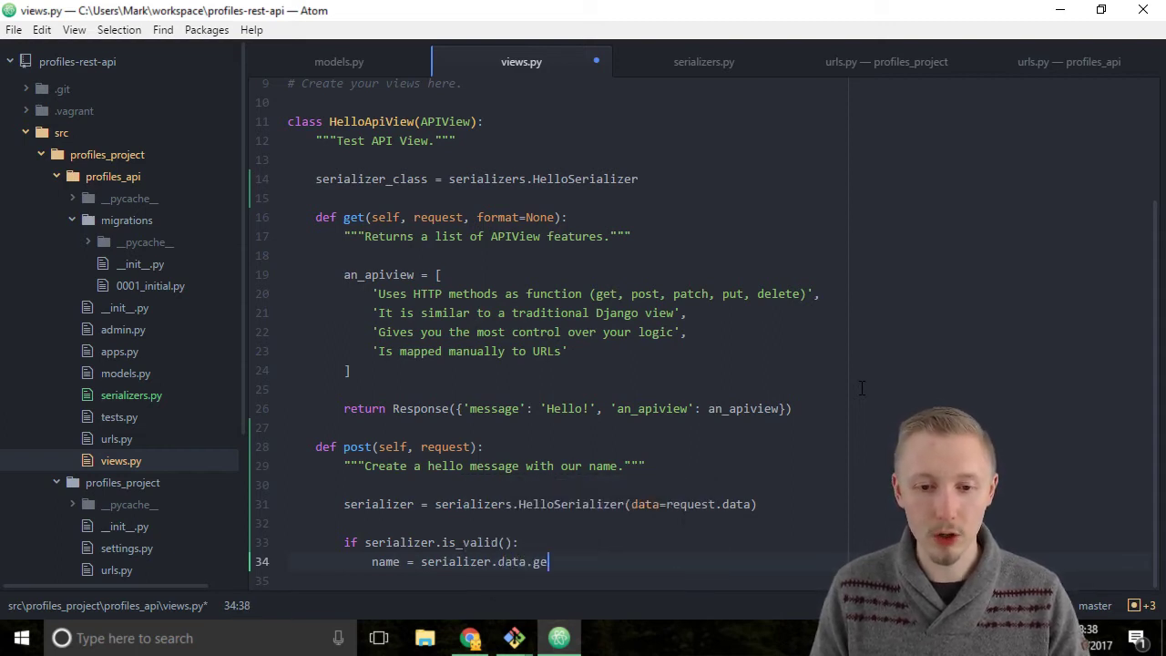
text(t('name')
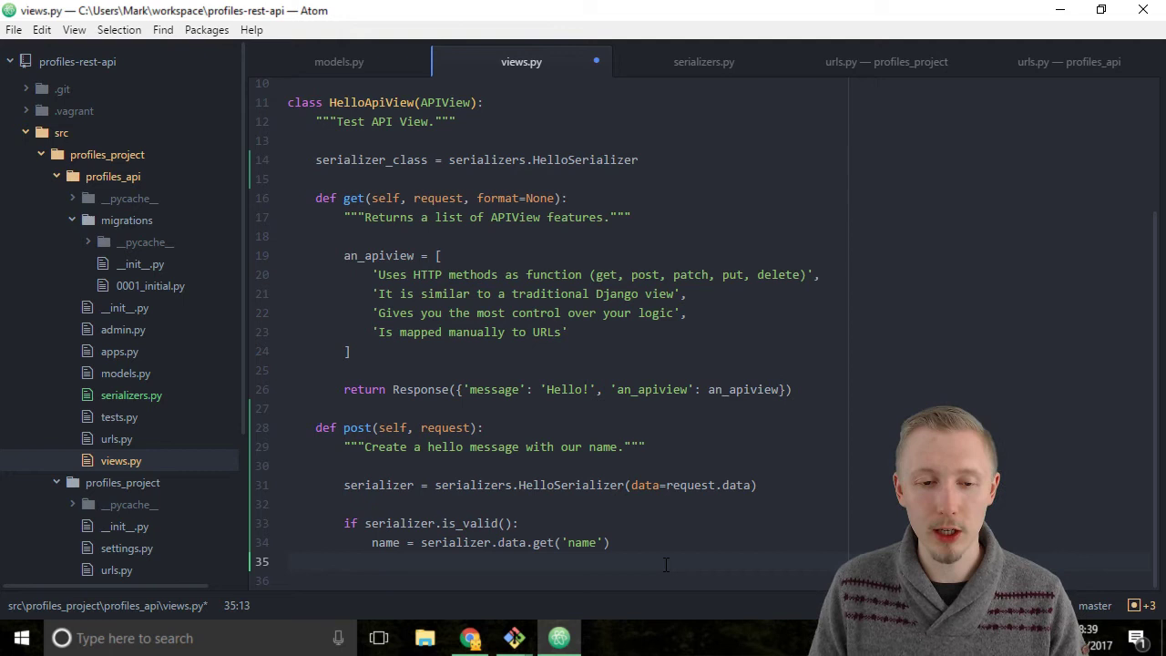
- Build message = 'Hello {0}'.format(name) and start a new line
text(messag)
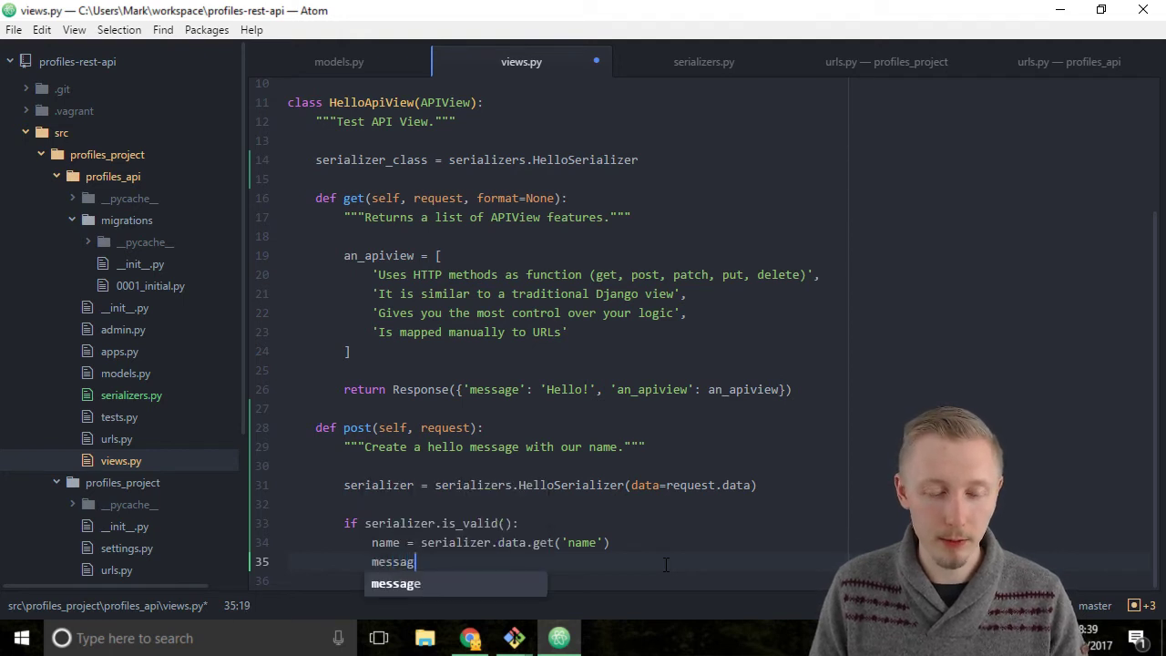
text(= ')
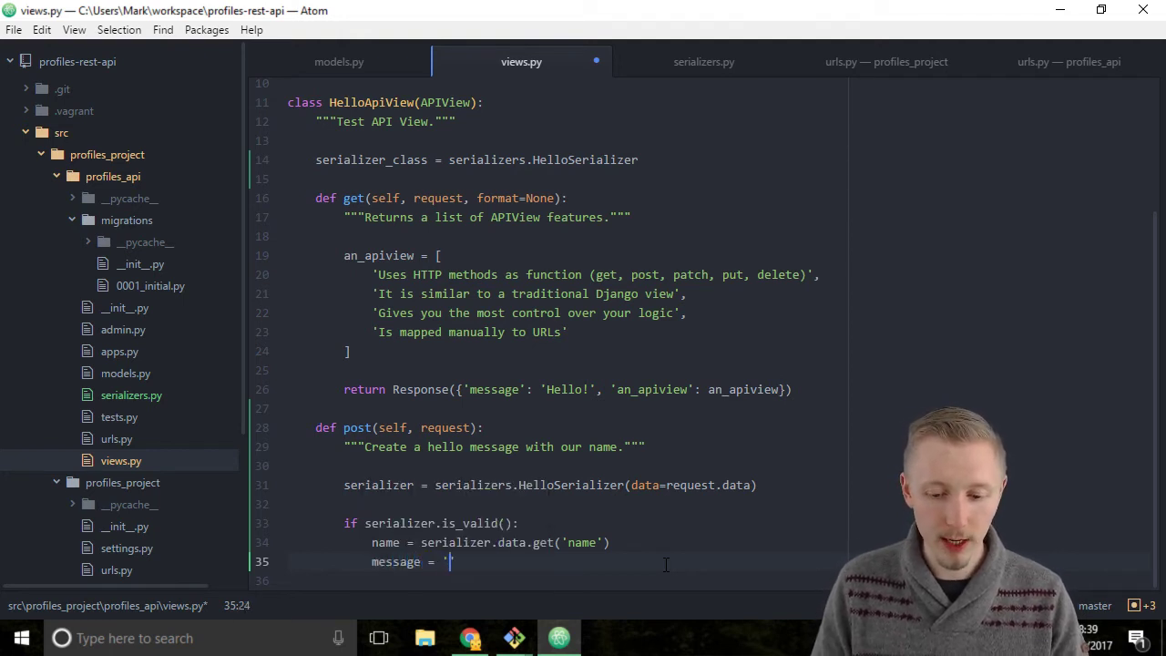
text(Hello)
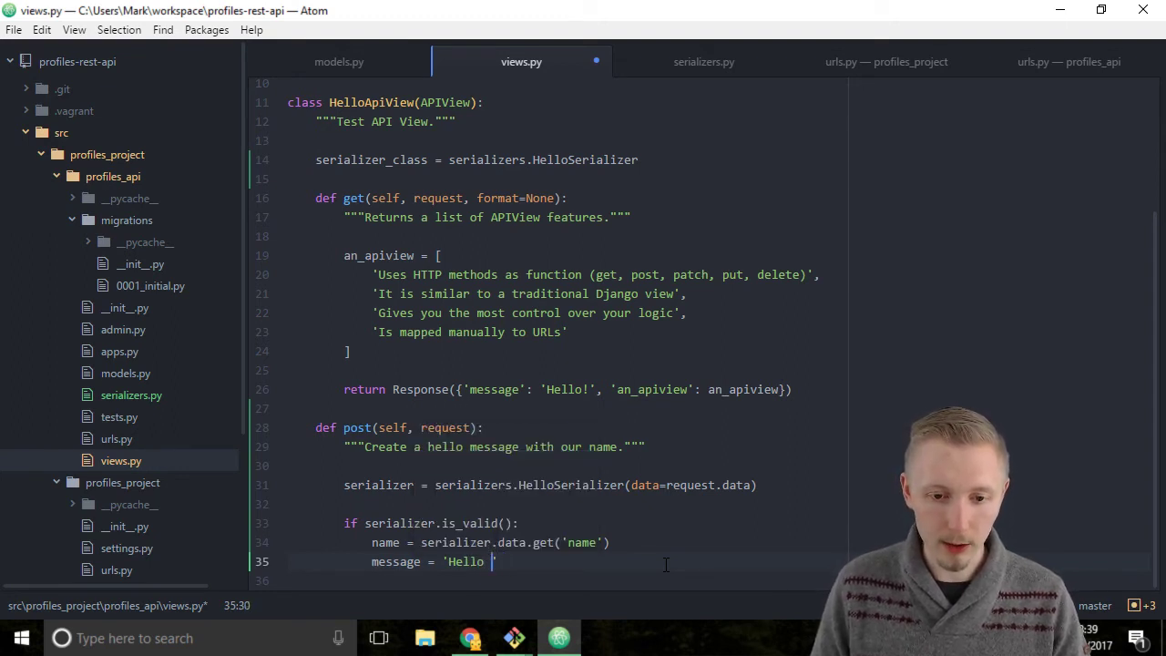
text({})
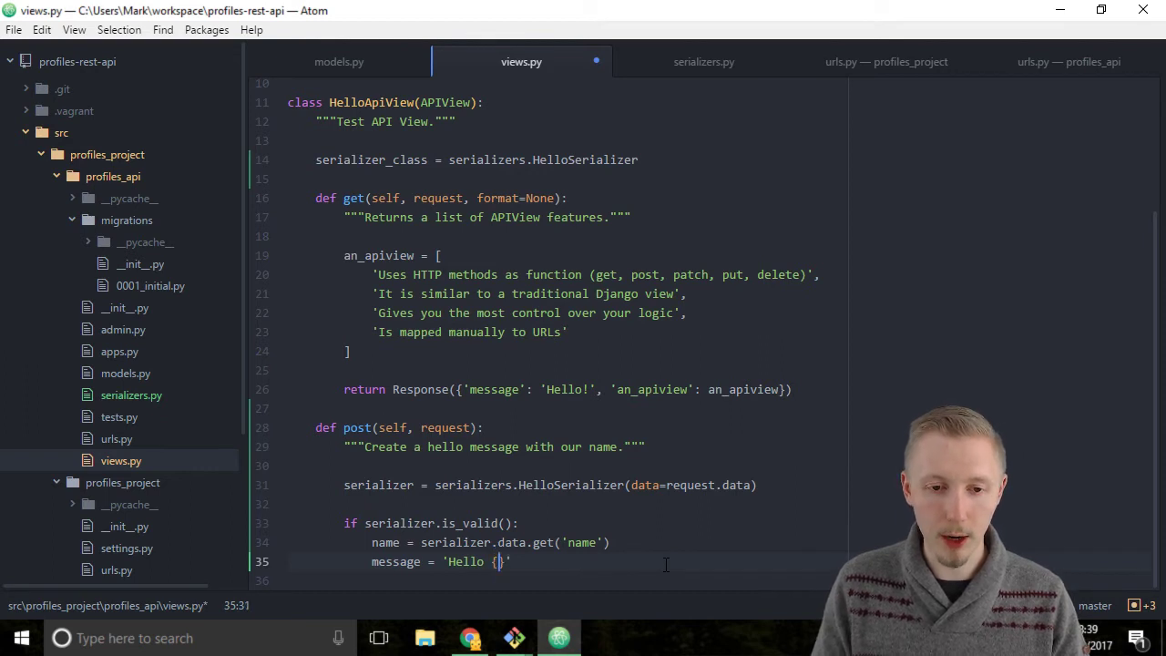
text(0)
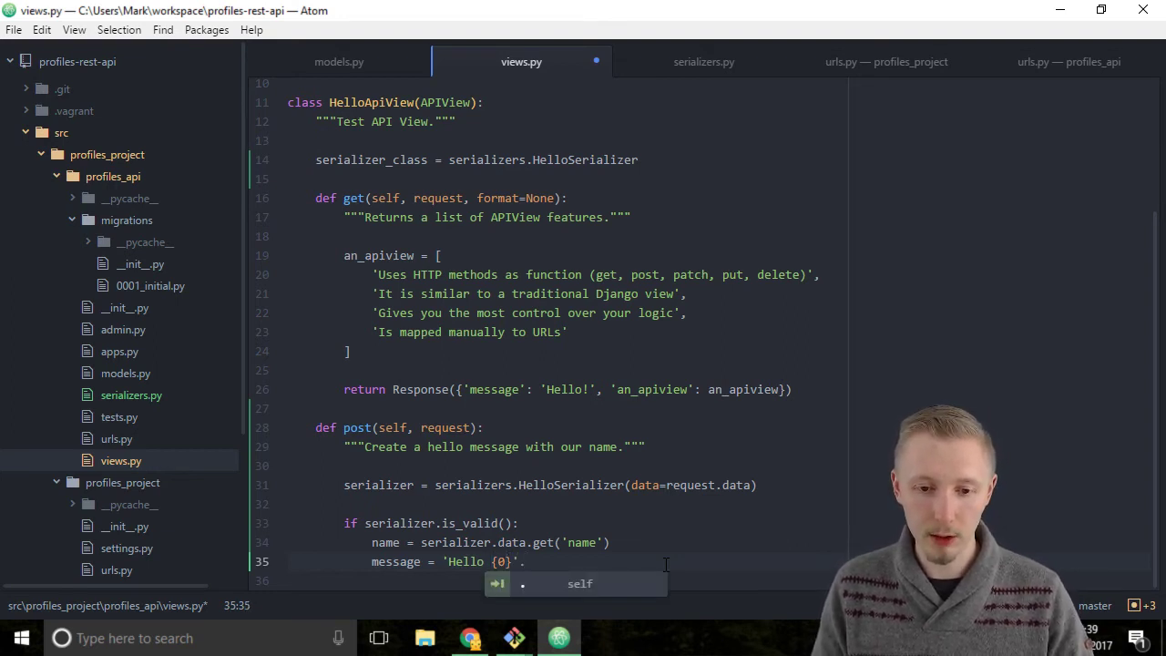
text(.format(name))
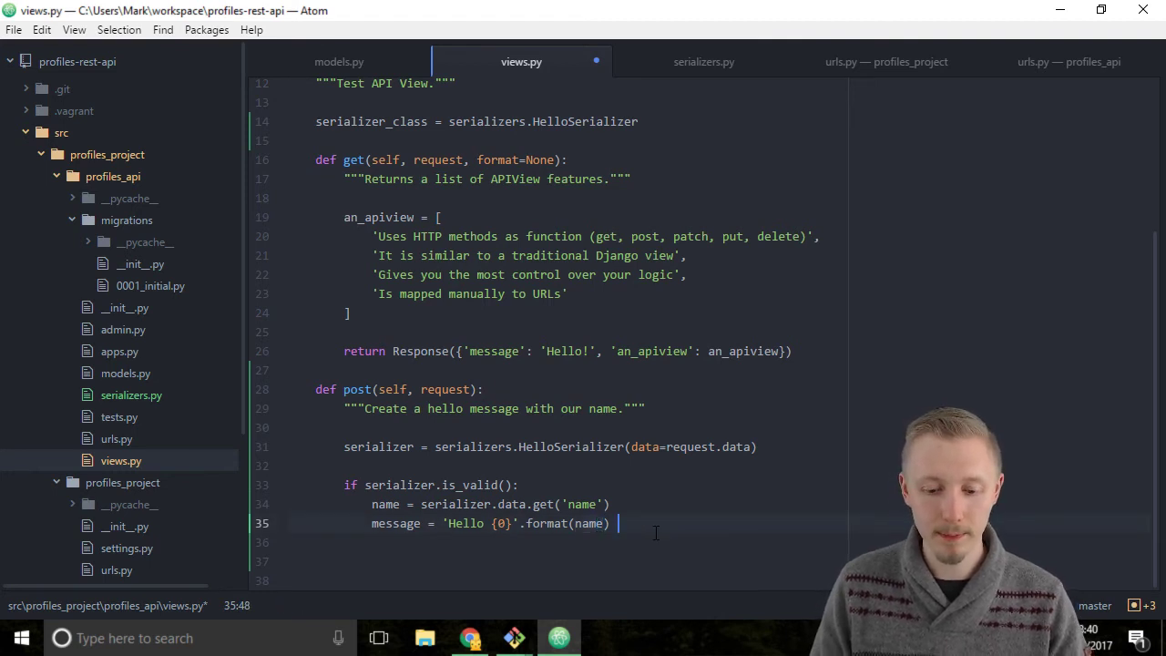
key(Return)
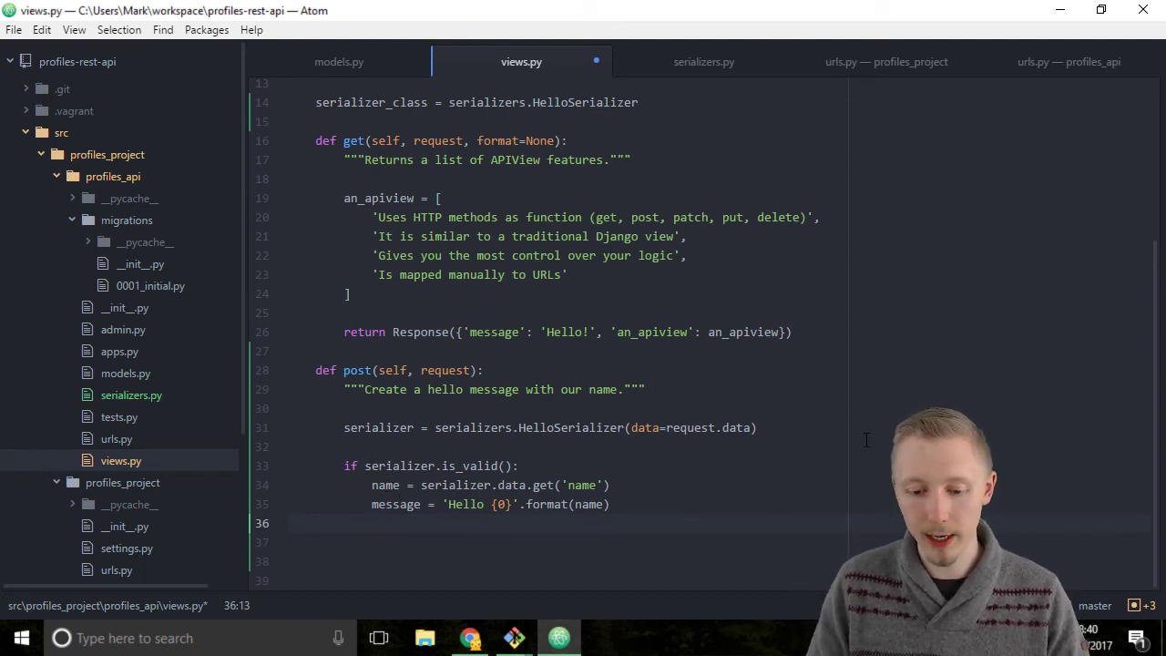
- Return Response({'message': message}) from the valid branch
text(r)
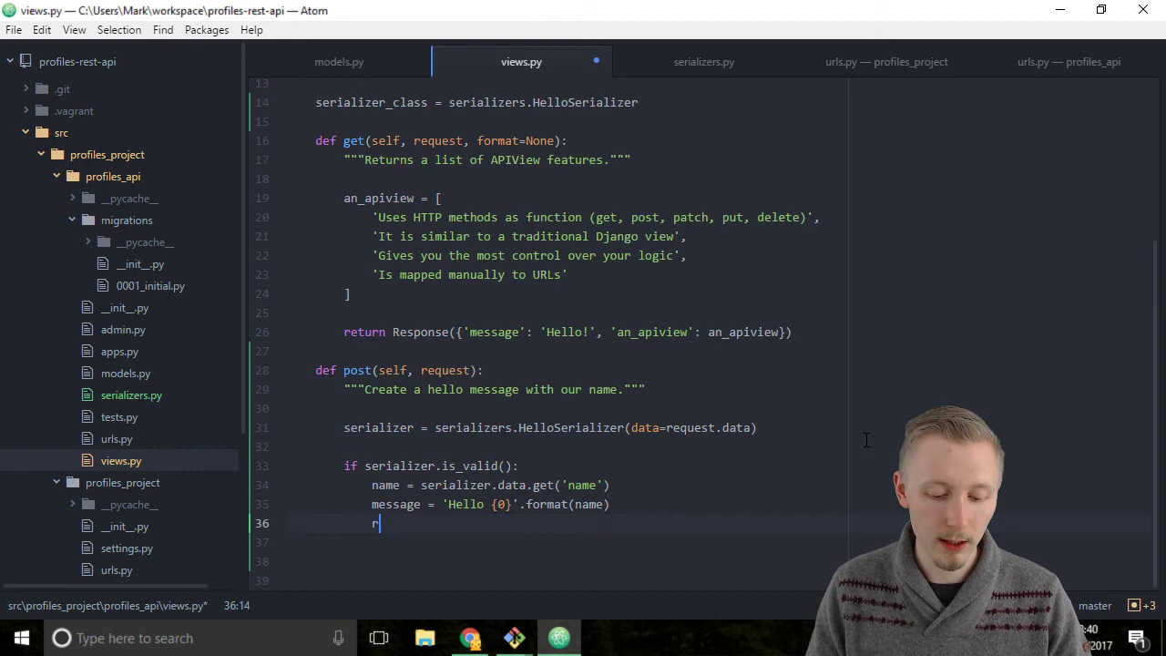
text(eturn Response({)
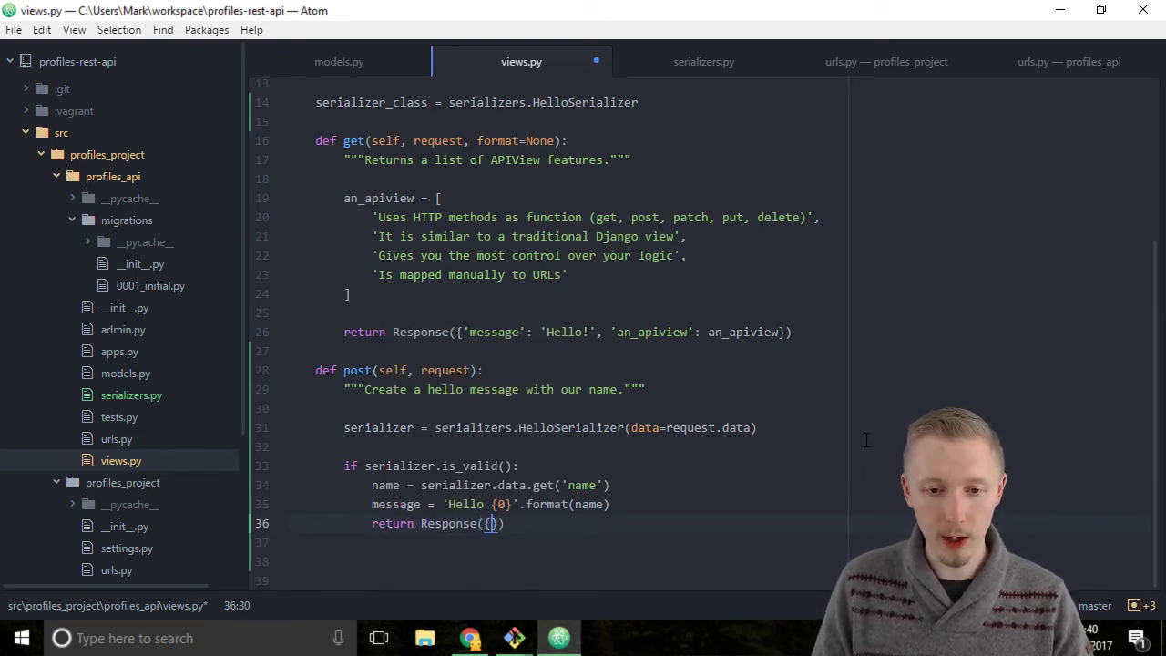
text({'mess)
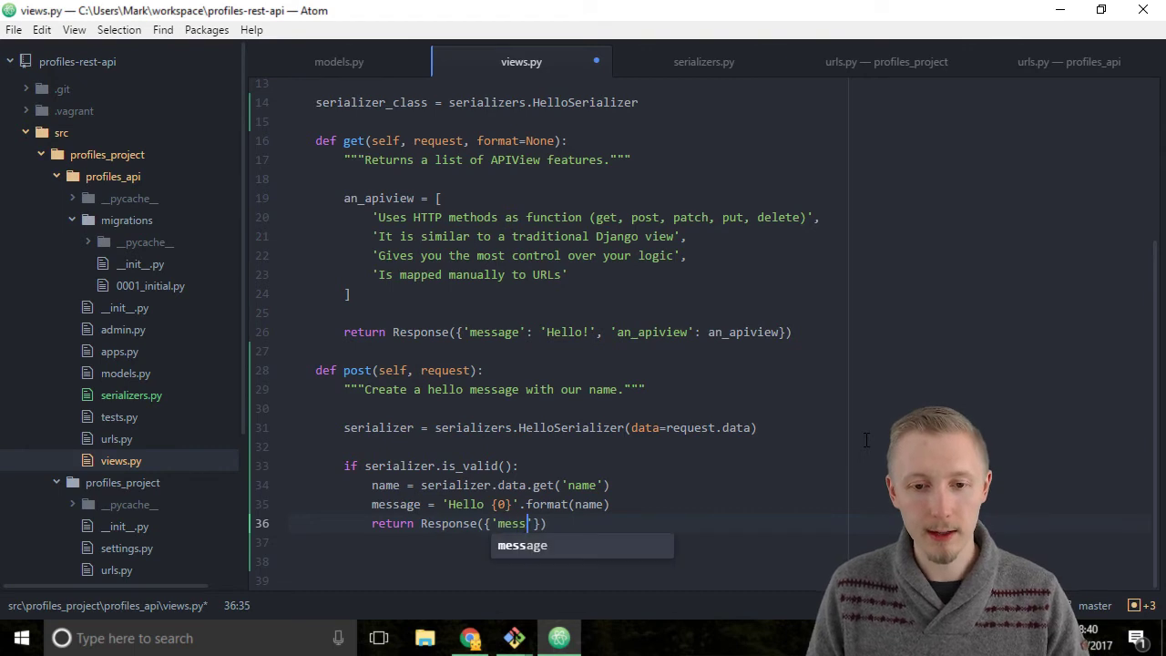
key(Tab)
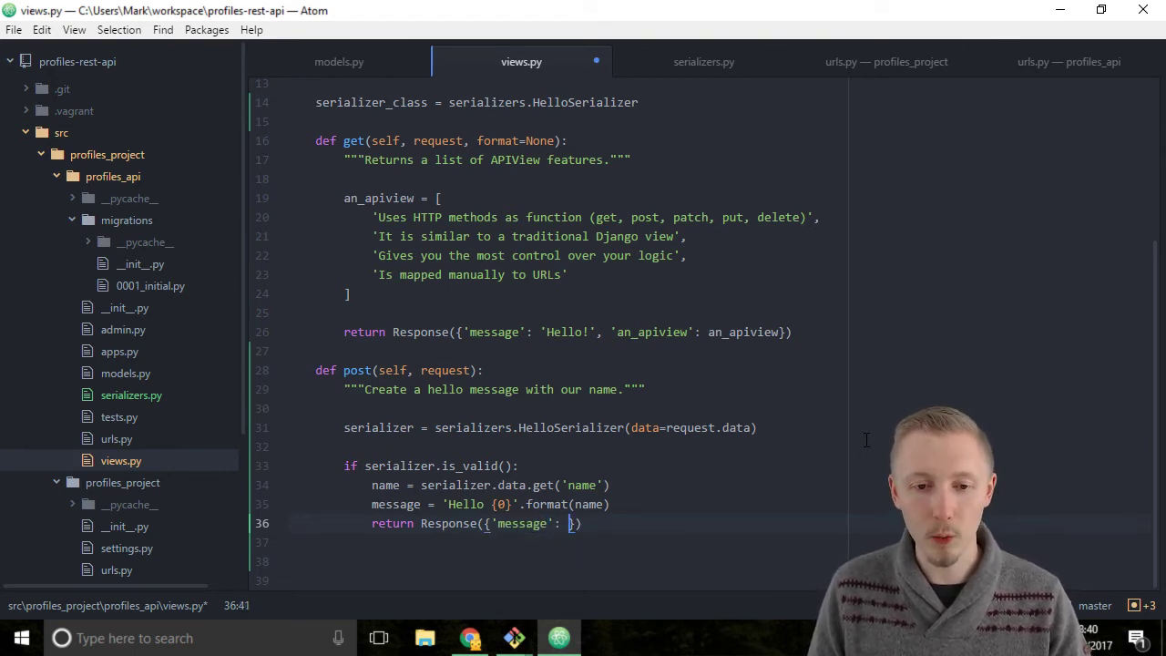
text(message)
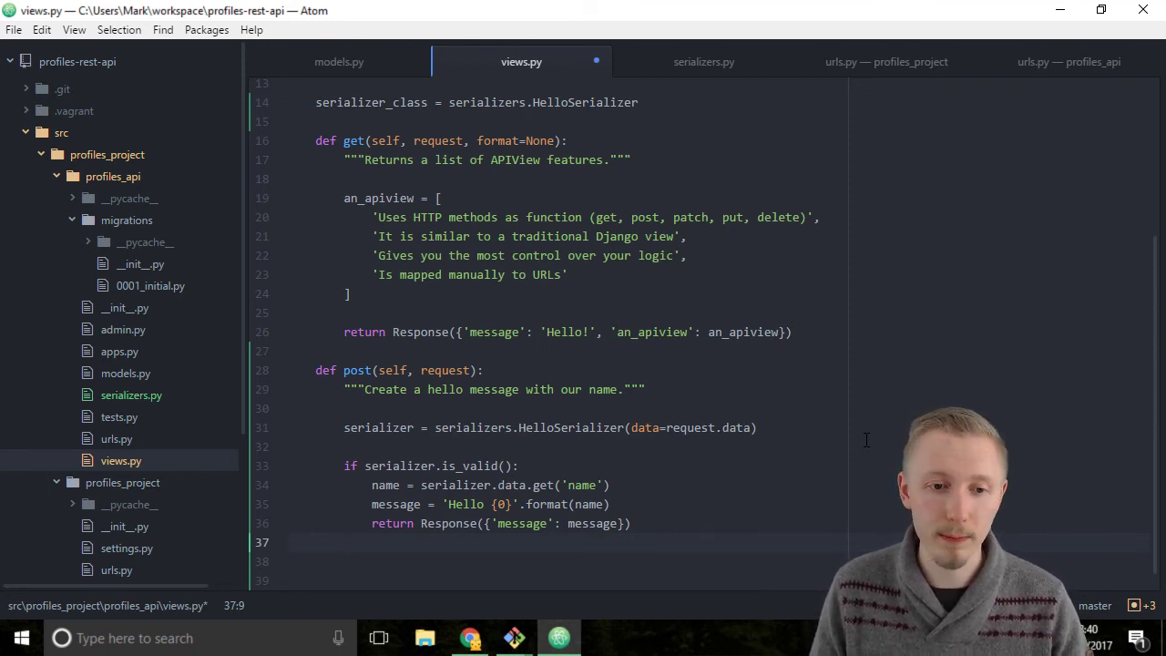
- Add an else: branch returning Response(serializer.errors, ...) with a second argument pending
text(else:)
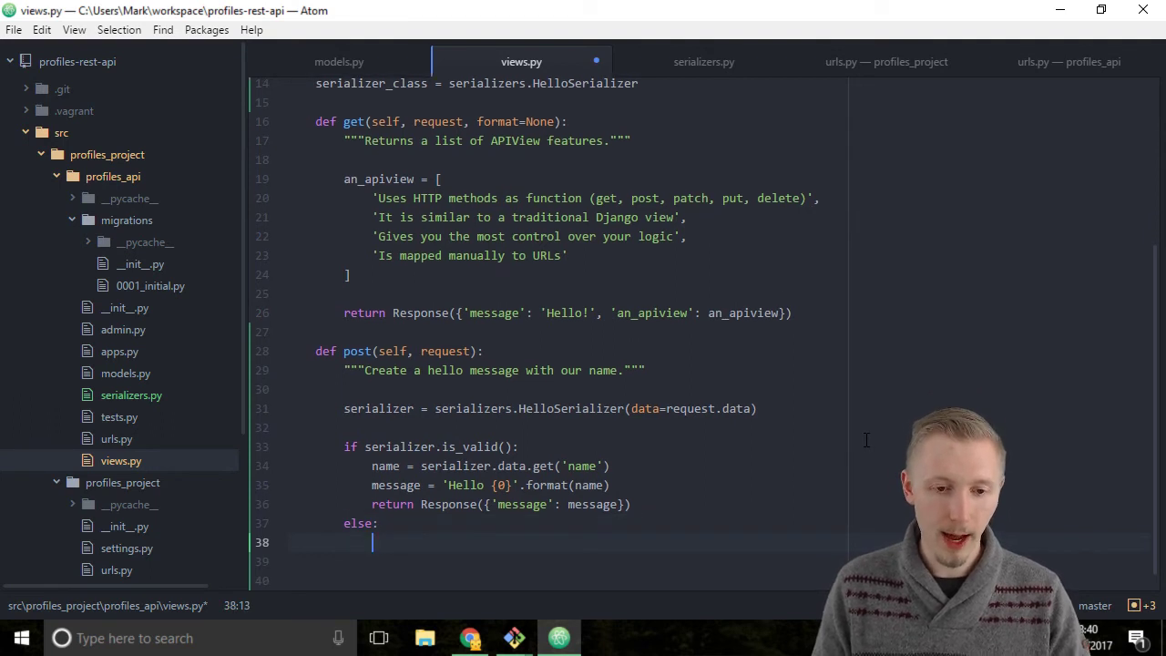
text(return())
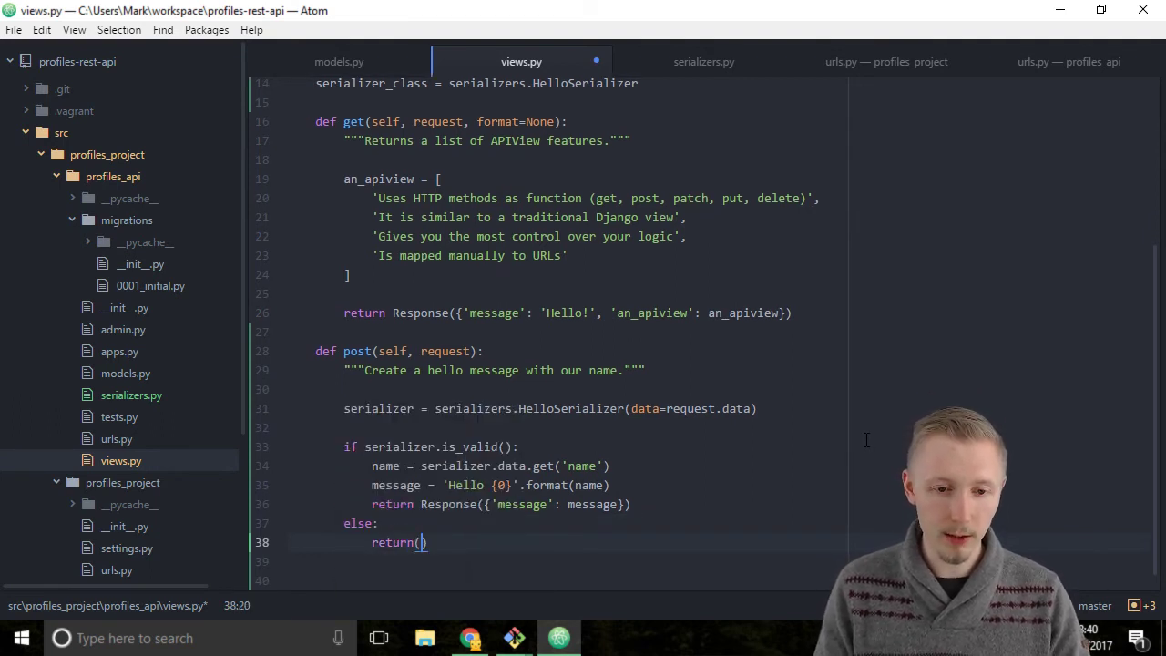
text(R)
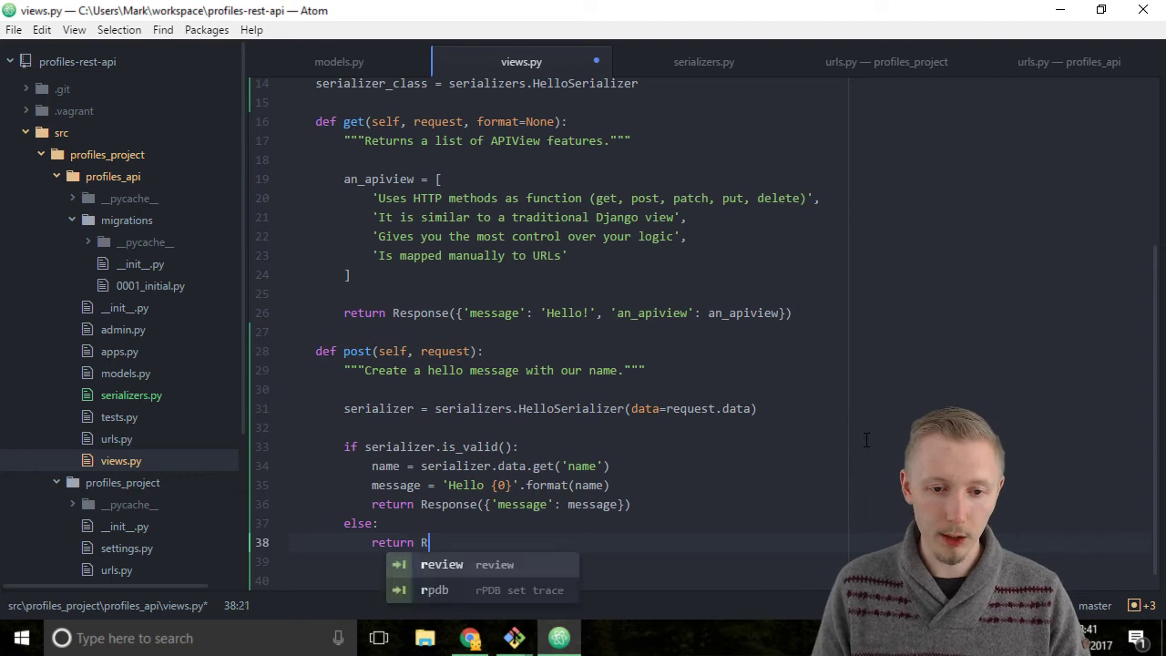
text(Response())
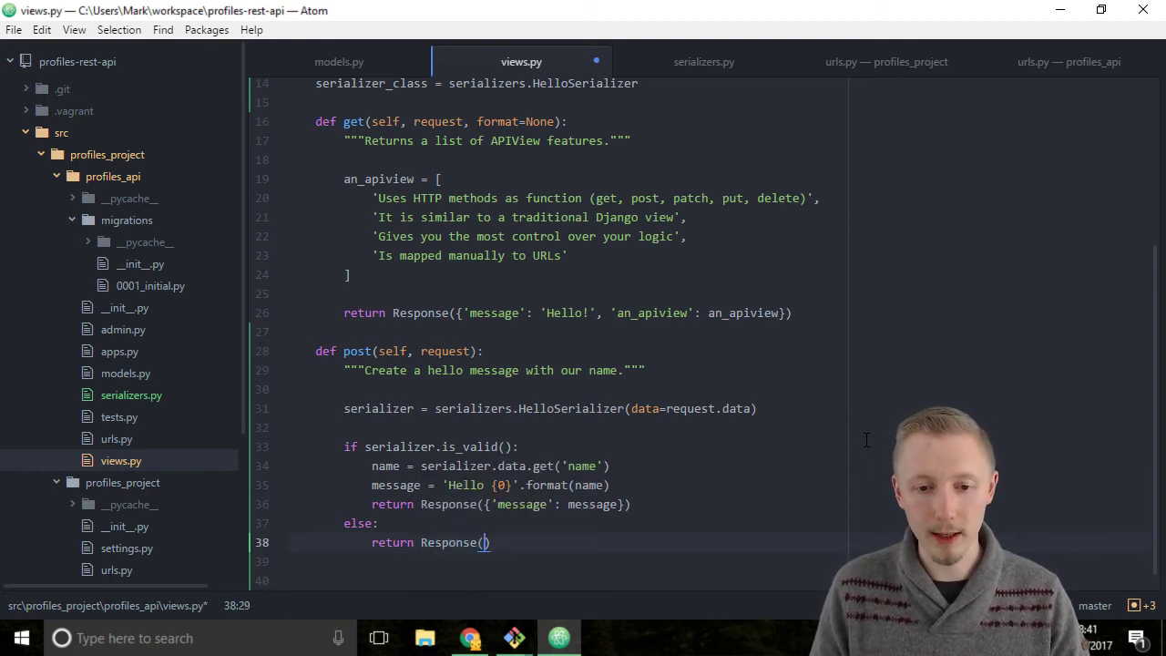
text(serializer.errors)
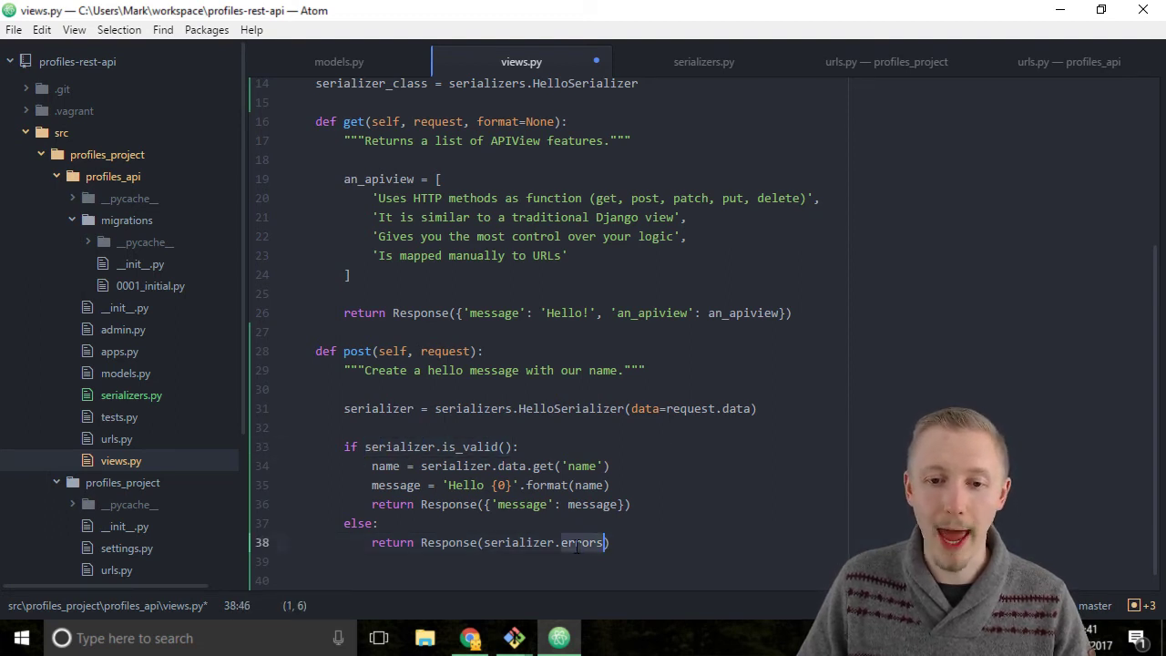
mouse_move(536, 548)
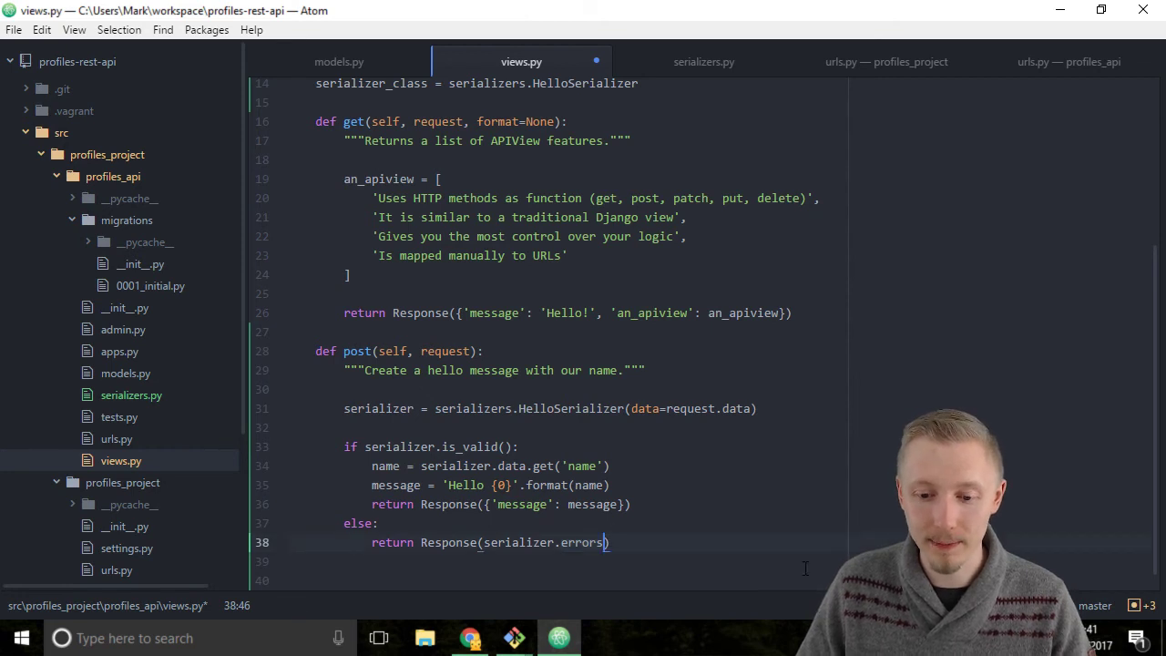
text(,)
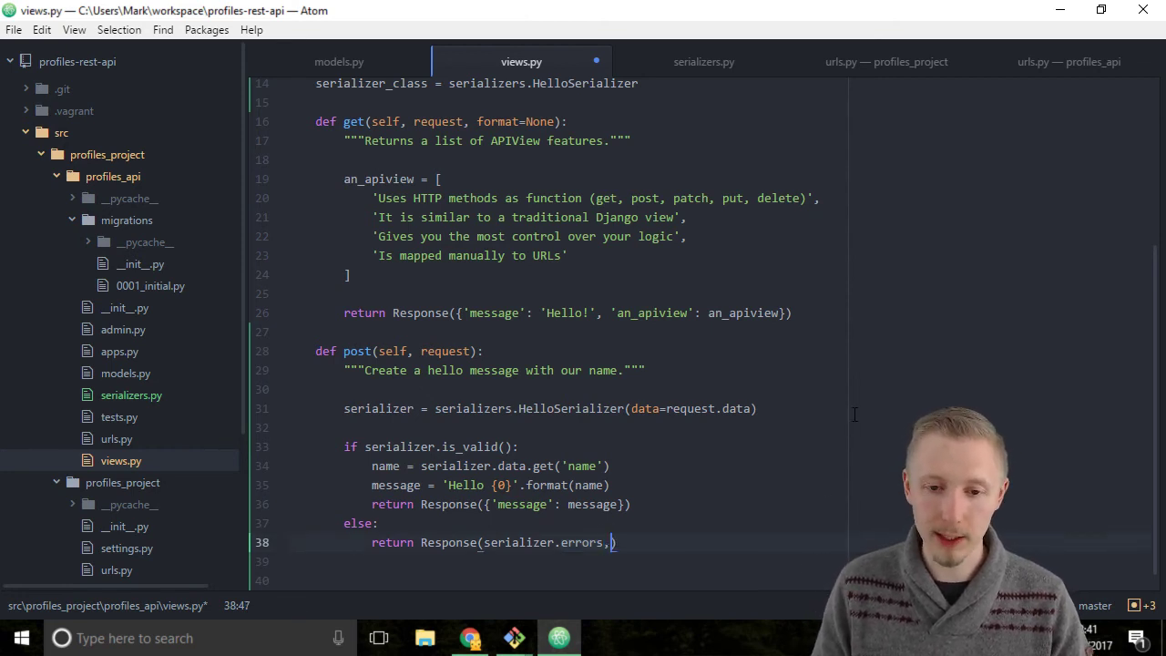
text(" ")
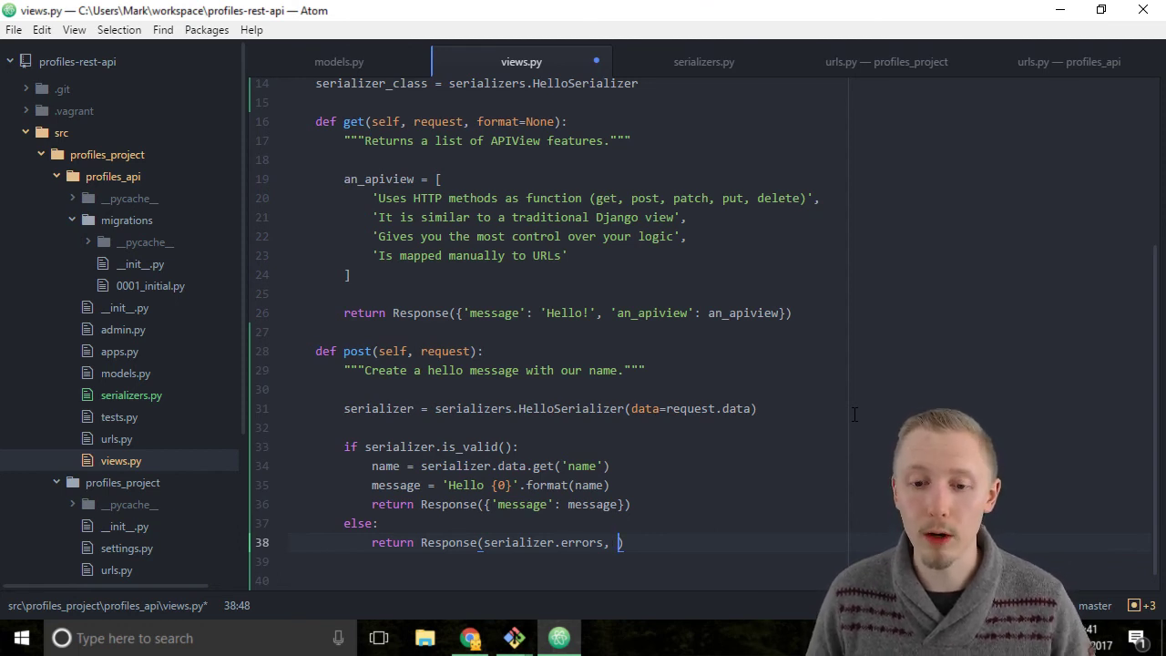
- Pass status=status.HTTP_400_BAD_REQUEST and wrap the error Response arguments onto two lines
text(status)
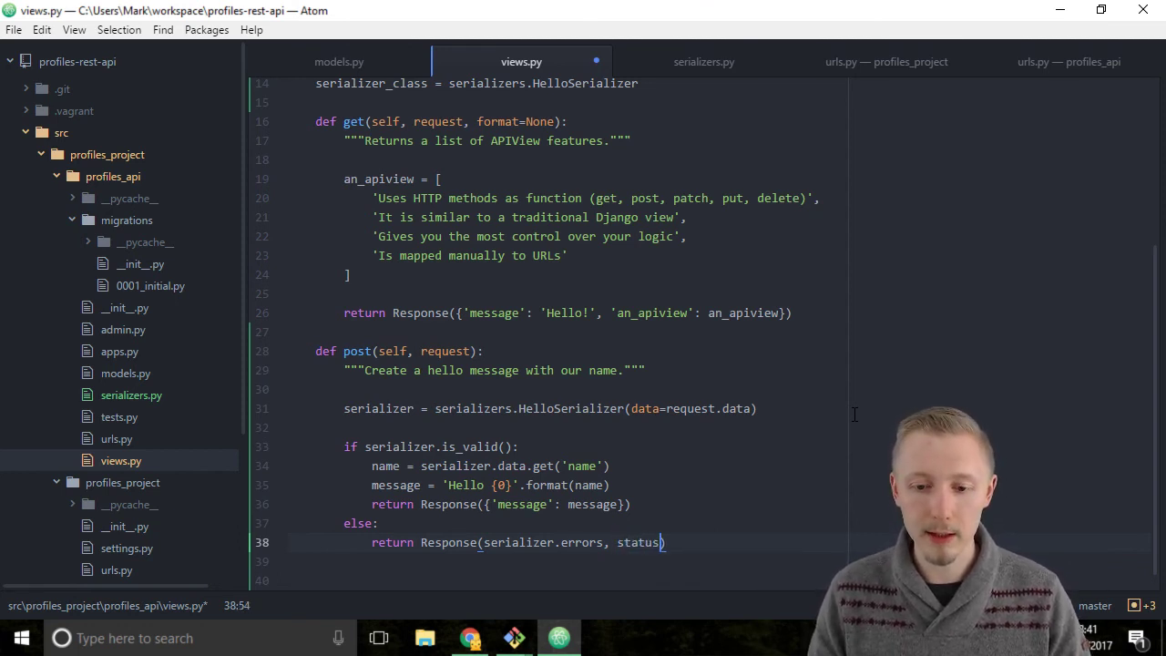
text(=status)
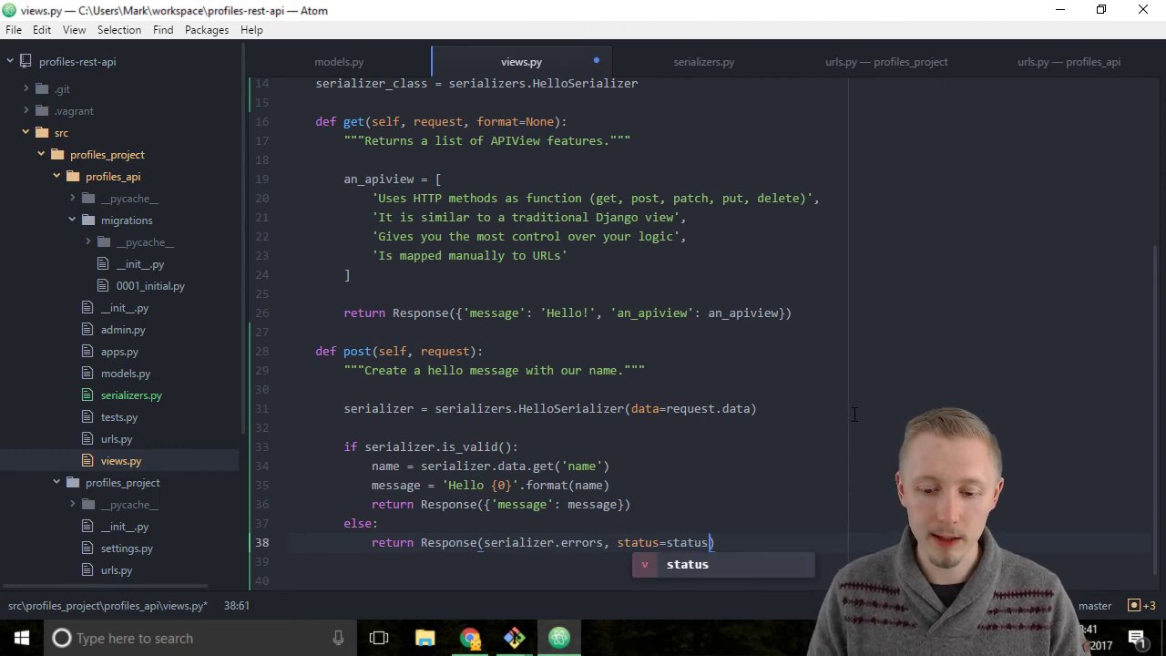
text(.HTTP)
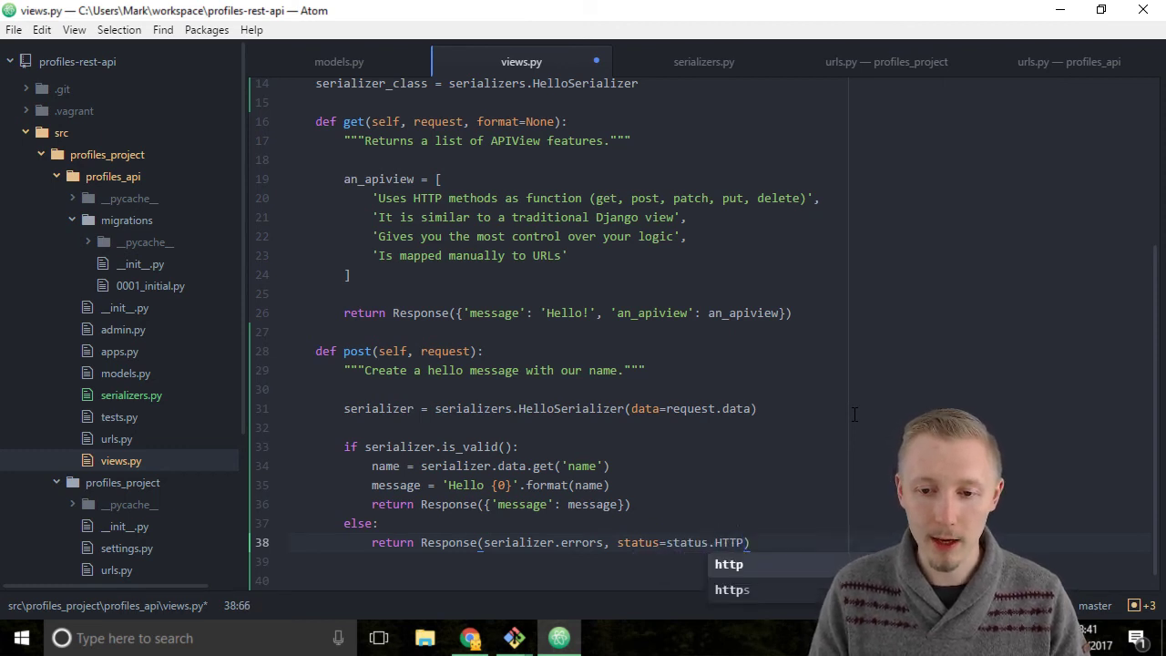
text(_400)
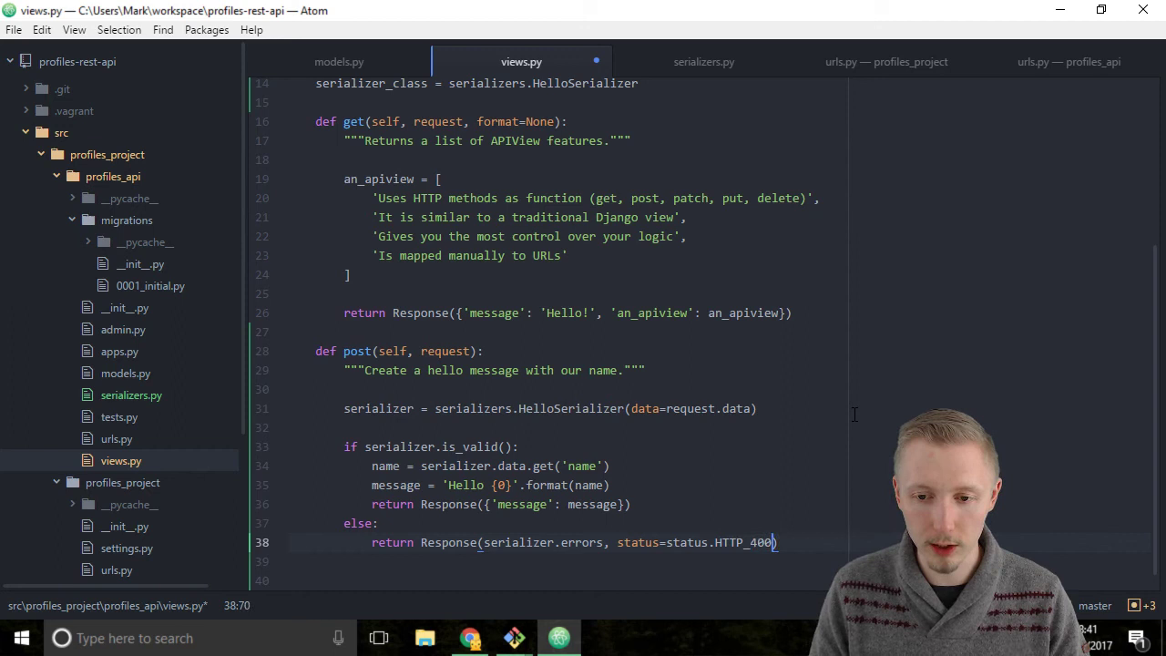
text(_BAD_REQUEST)
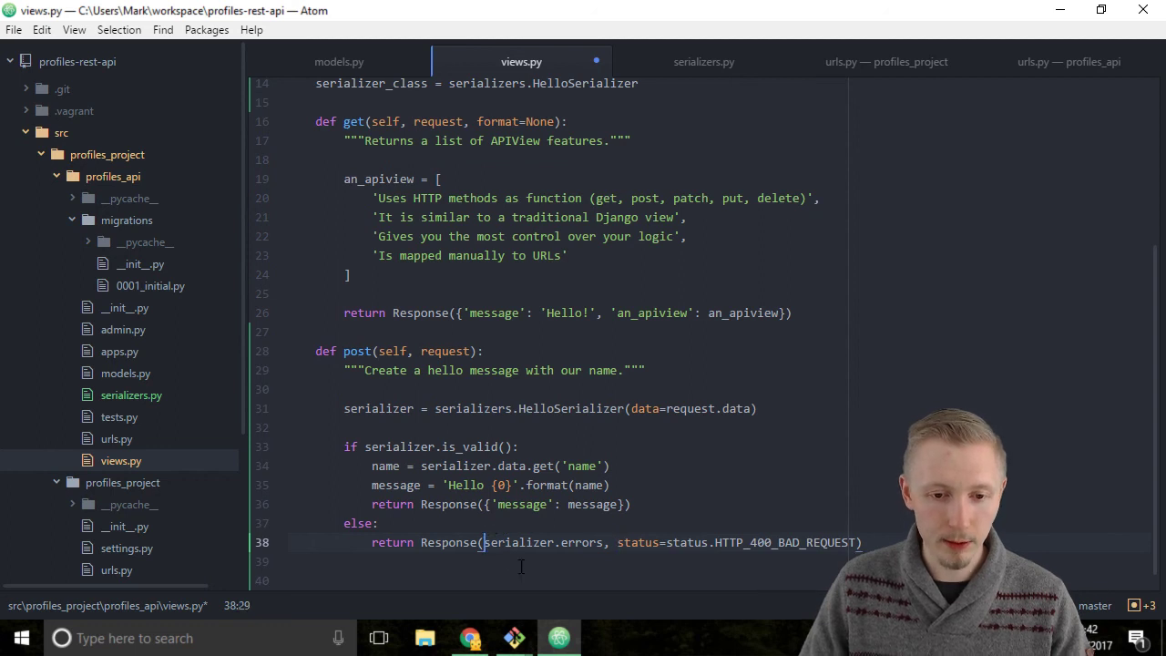
key(Enter)
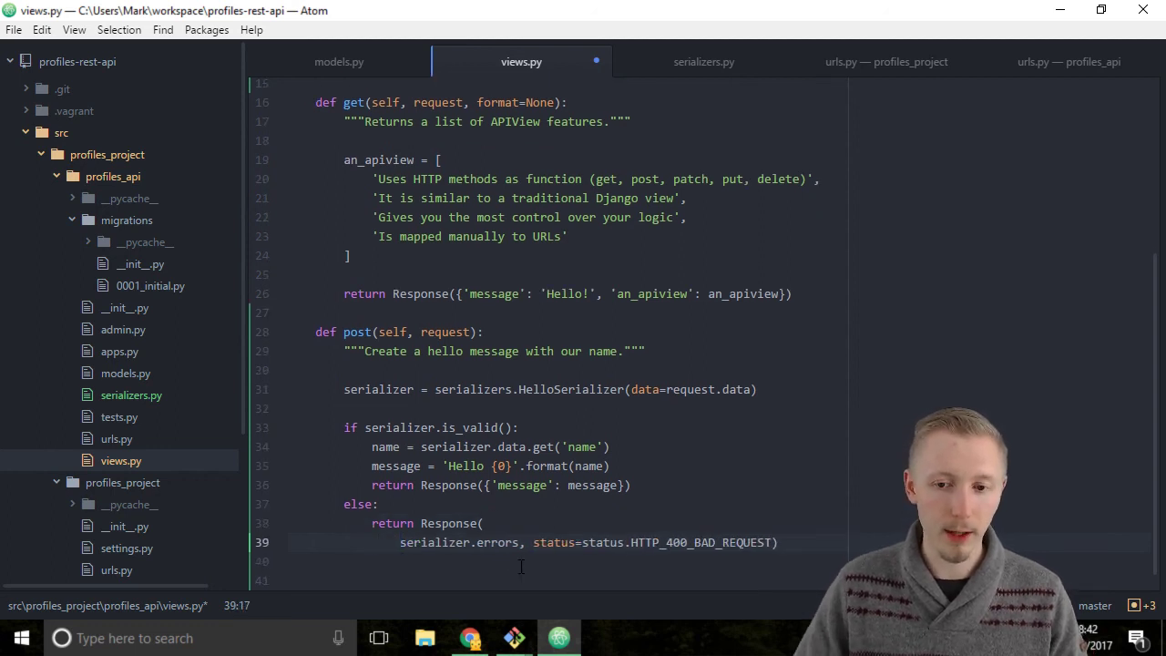